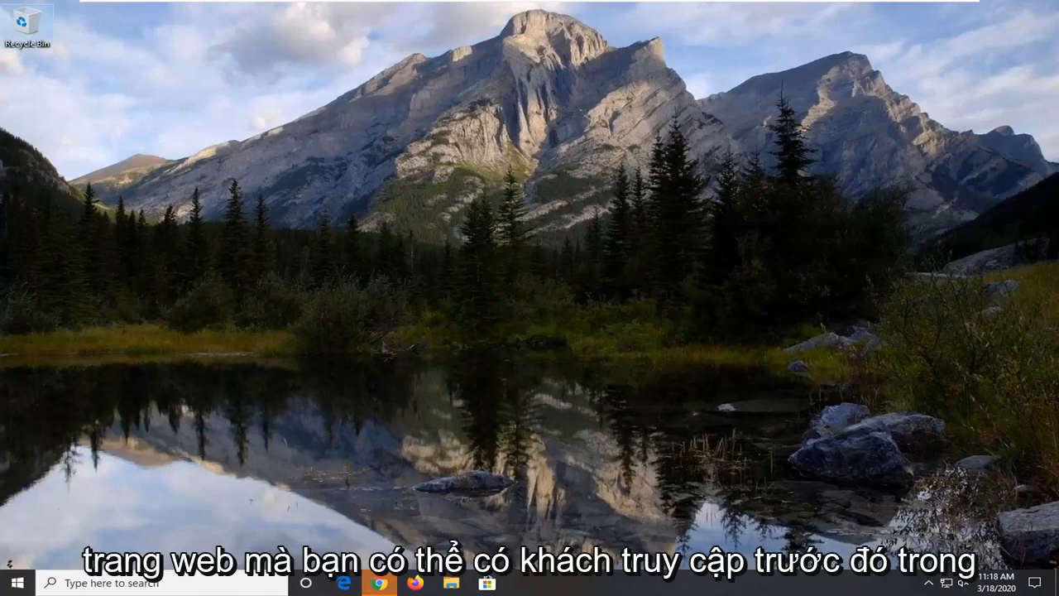
mouse_move(364, 525)
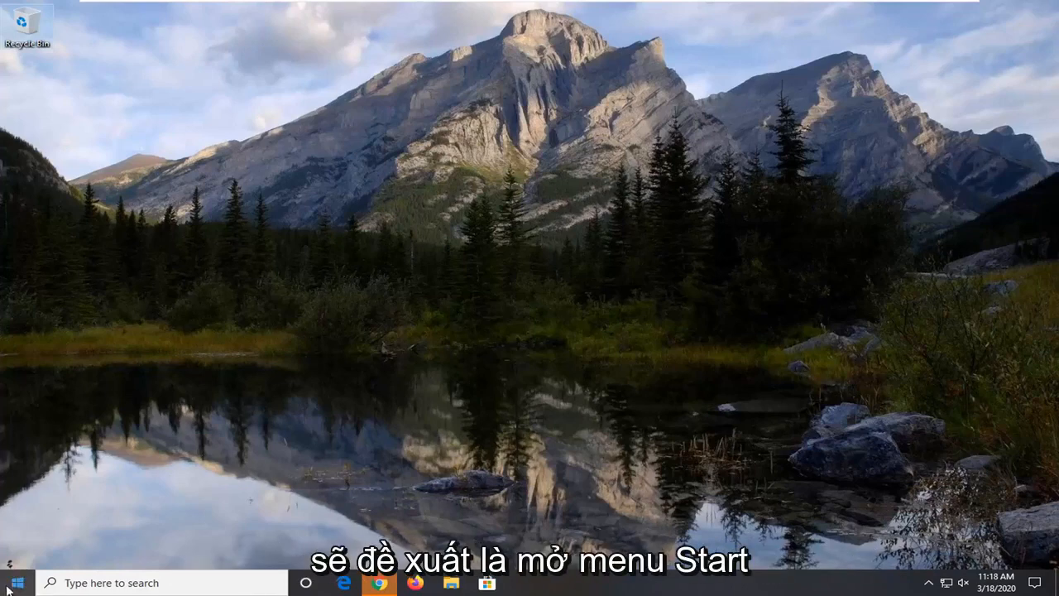
Search Start for 'cmd' and request Command Prompt to run as administrator
click(378, 582)
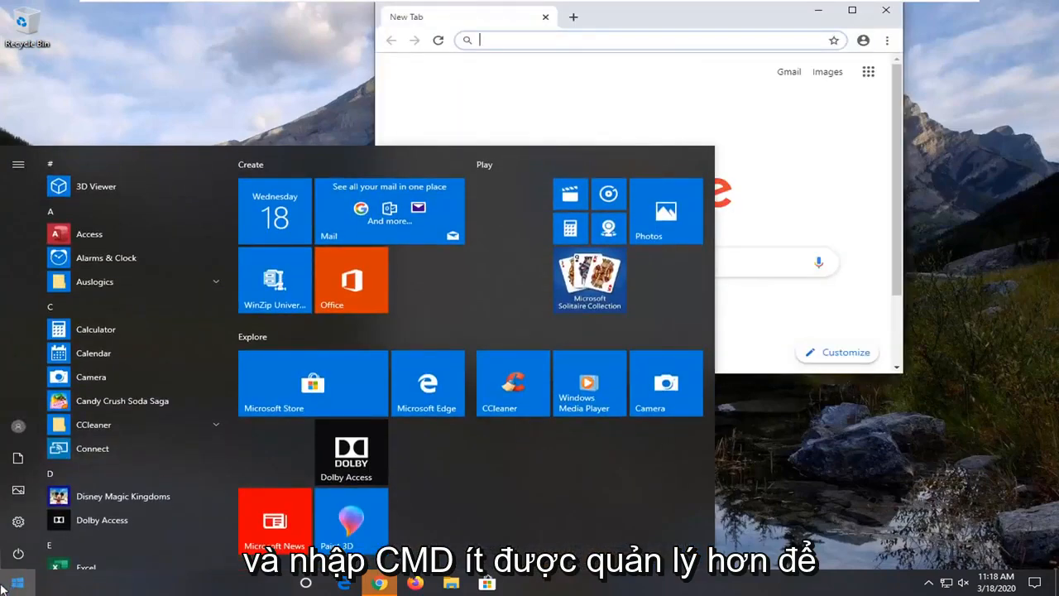
text(cmd)
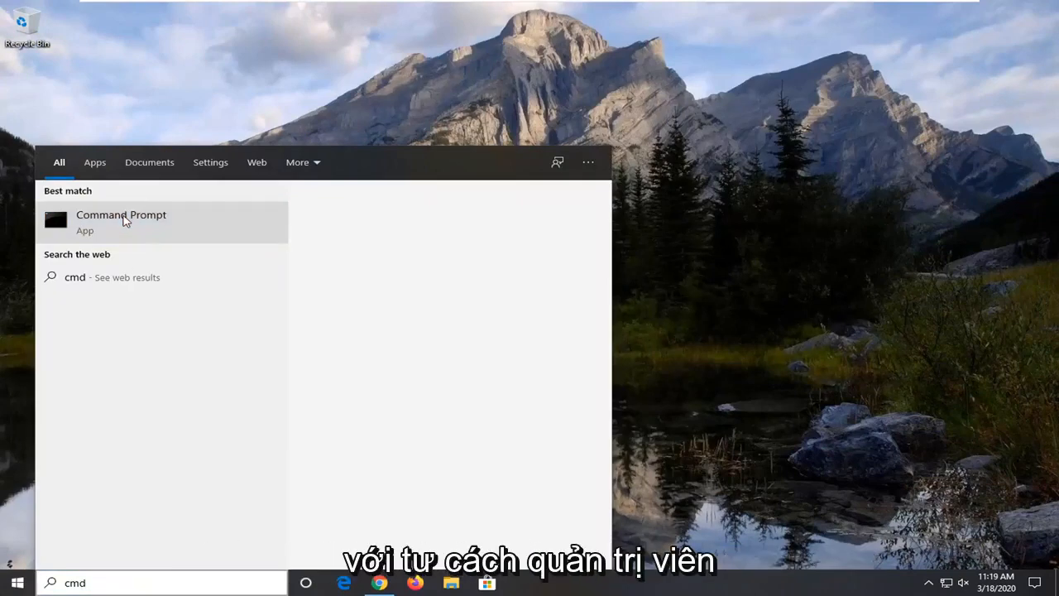
right_click(121, 221)
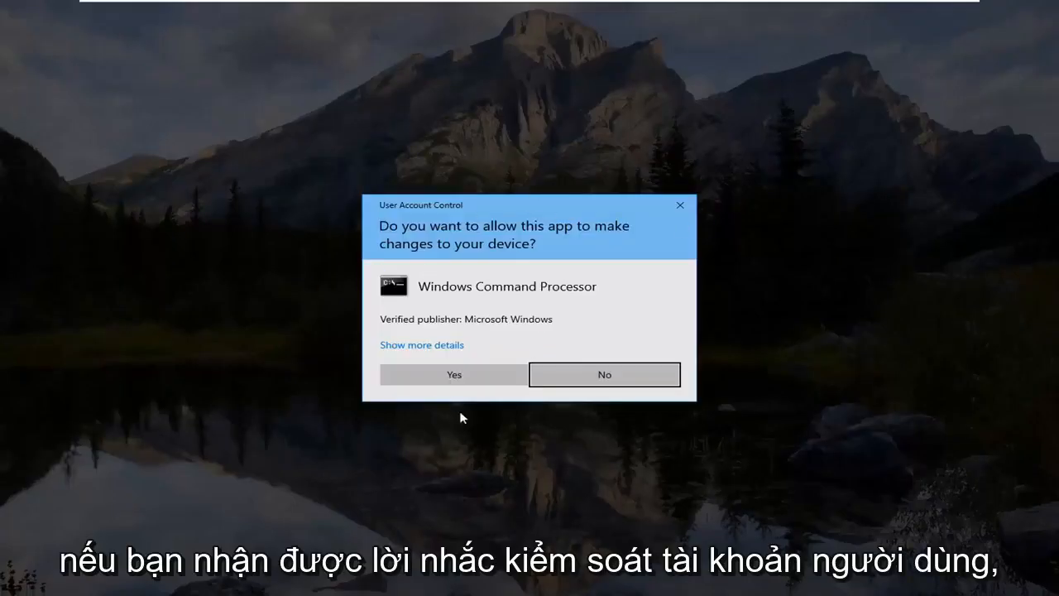
Approve the UAC prompt and run ipconfig/displaydns in the elevated console
click(453, 374)
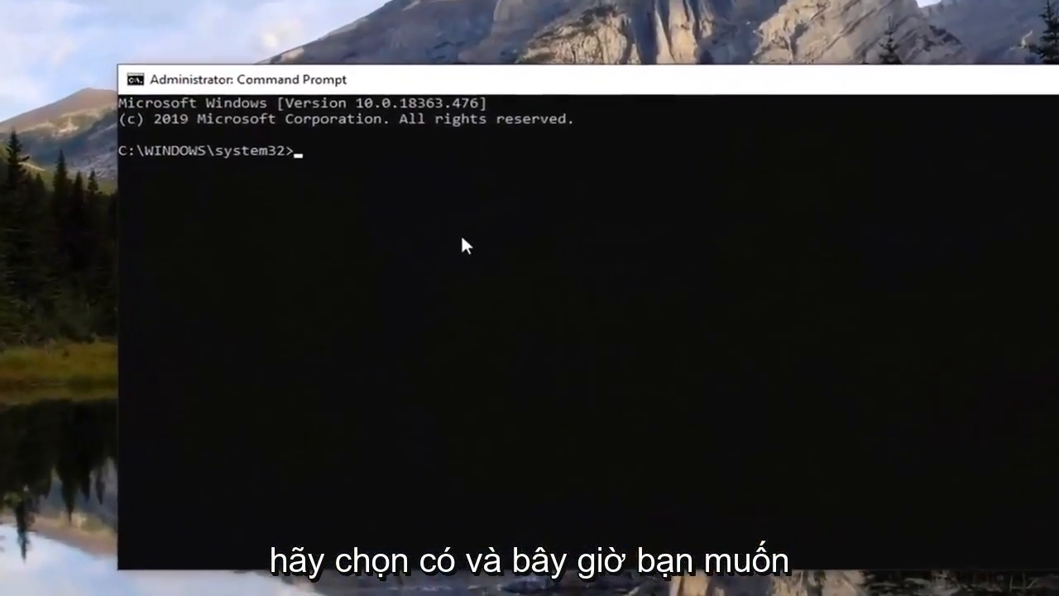
text(ipconfig)
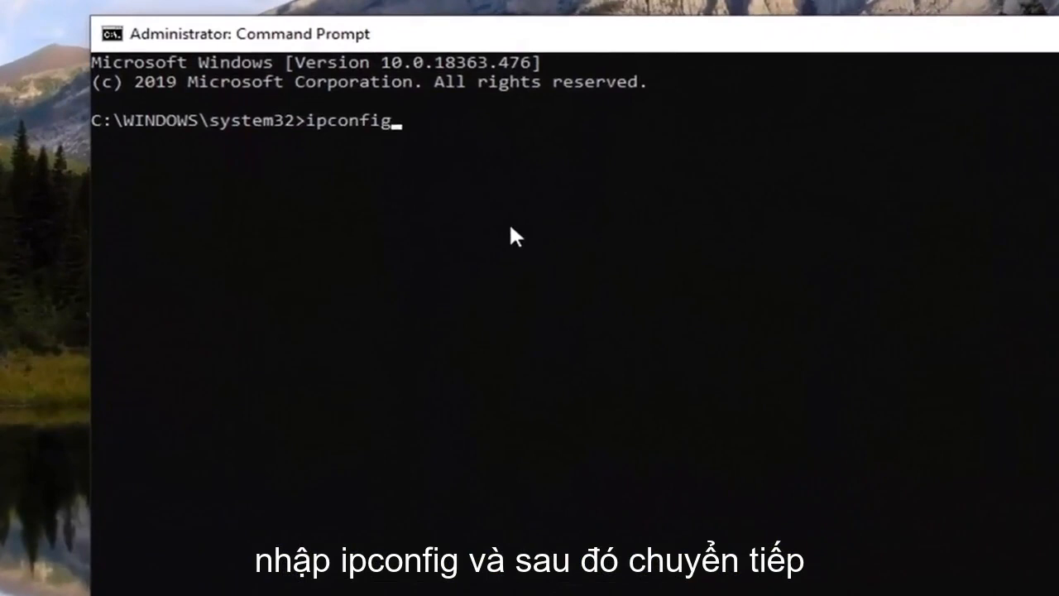
text(/)
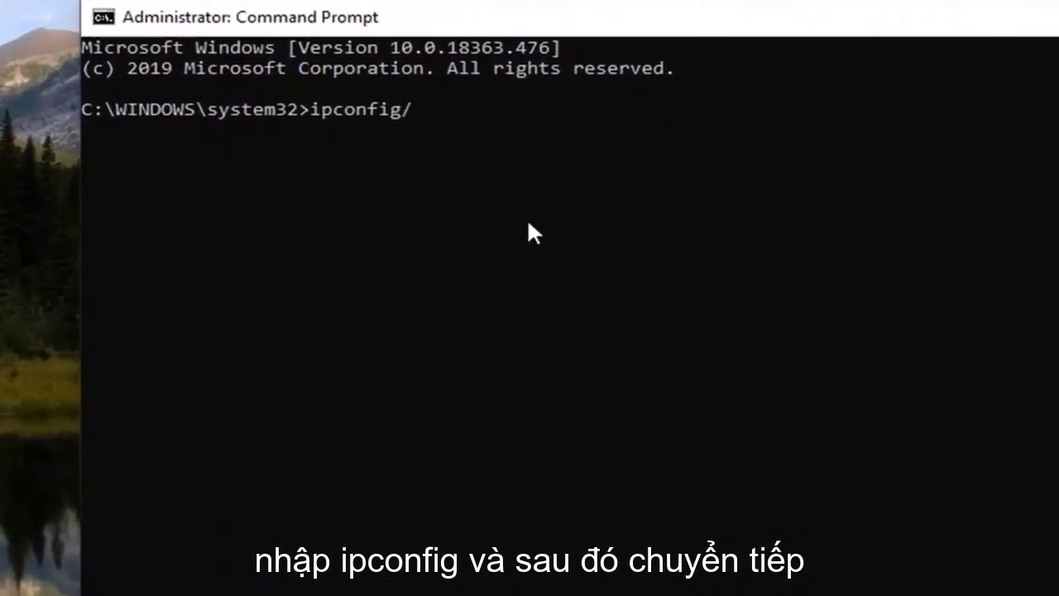
text(dus)
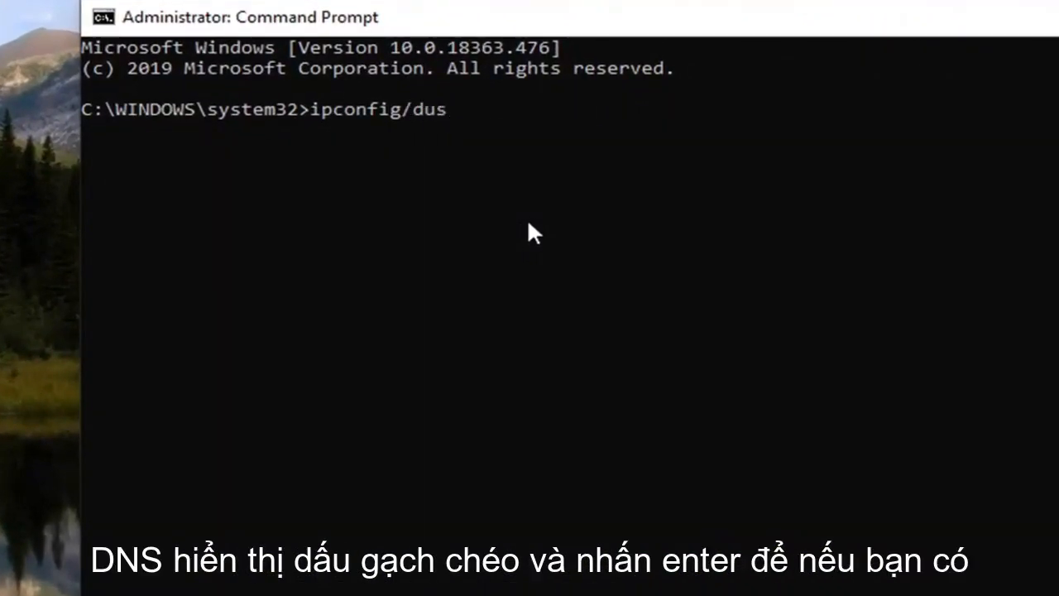
text(displaydns)
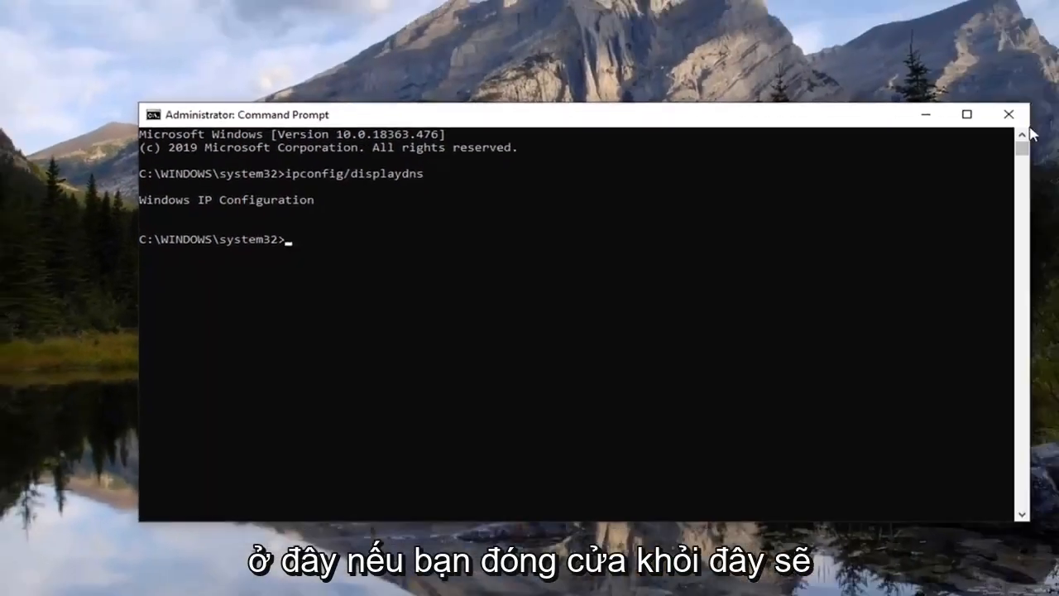
Close the console and load myactivity.google.com in a maximized Chrome window
click(1008, 114)
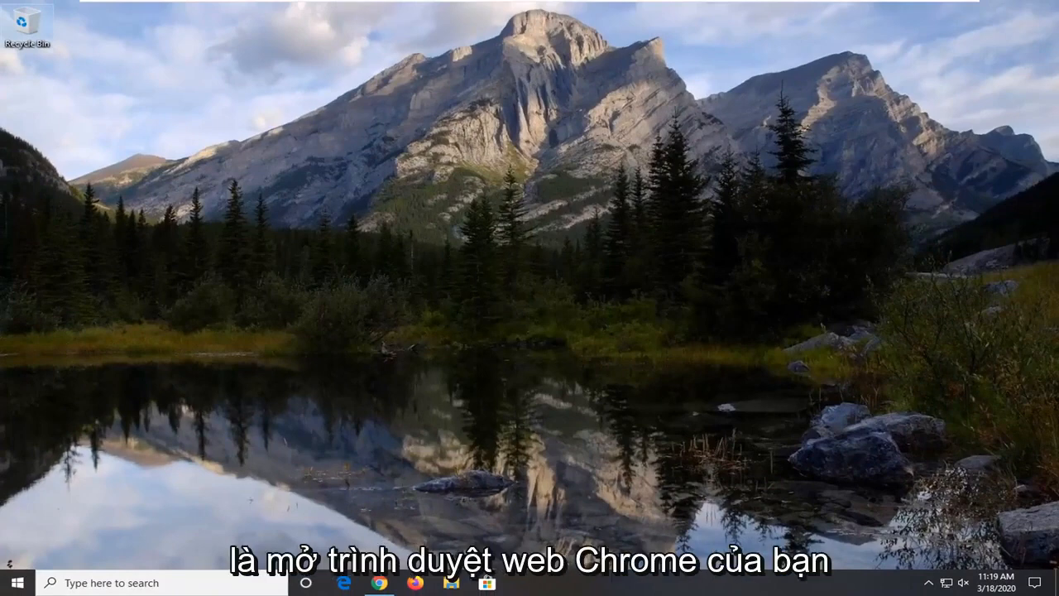
click(380, 582)
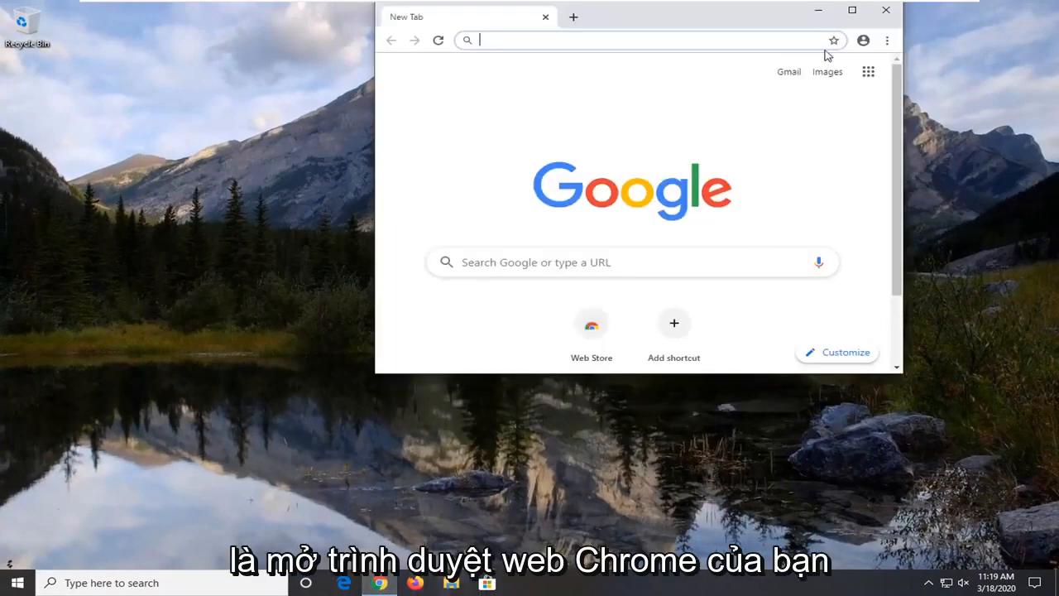
click(851, 10)
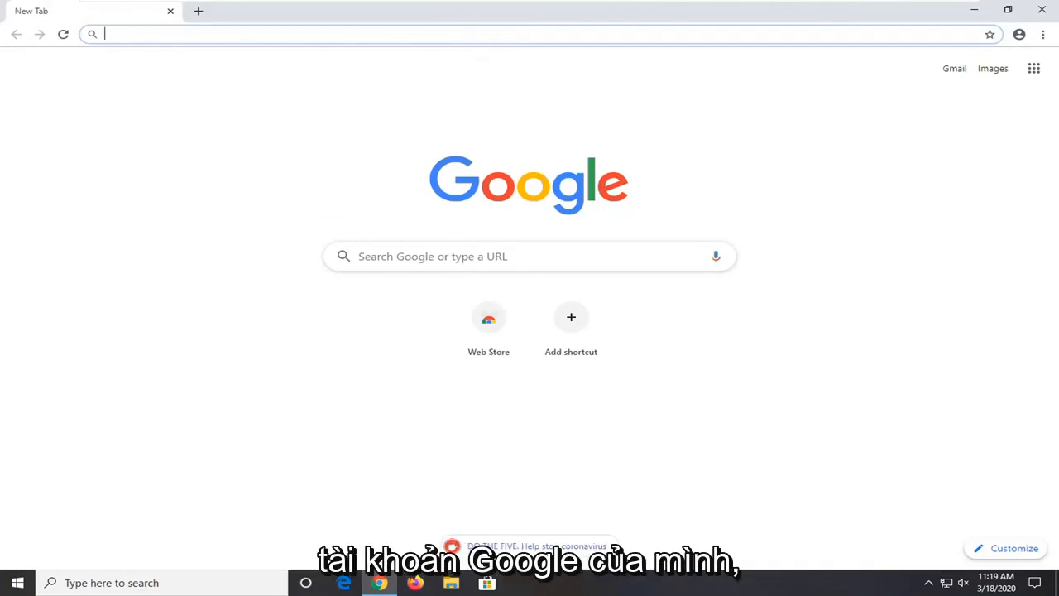
text(myactivity.google.com)
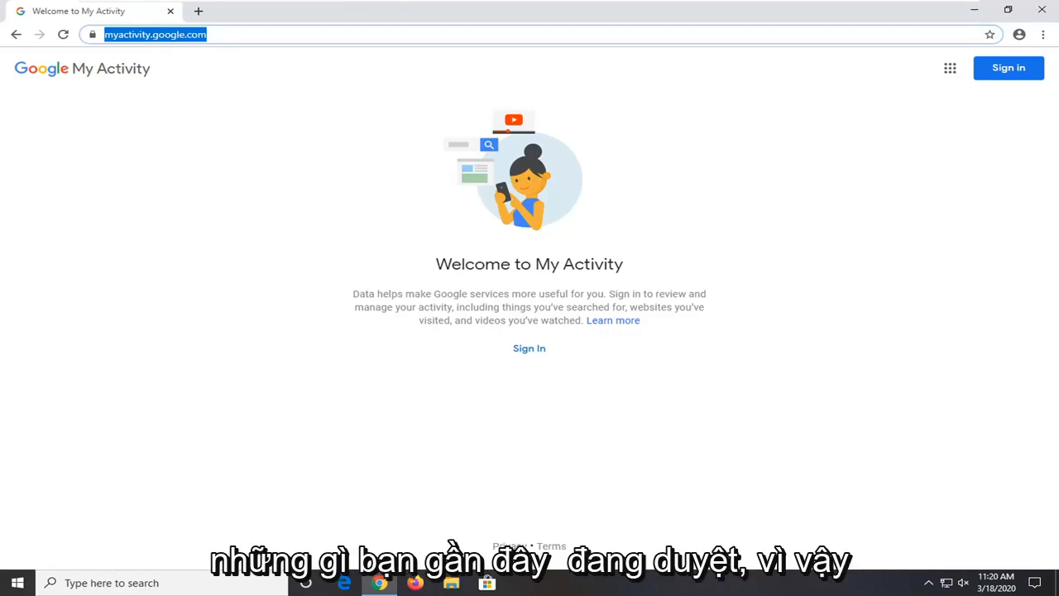
mouse_move(175, 203)
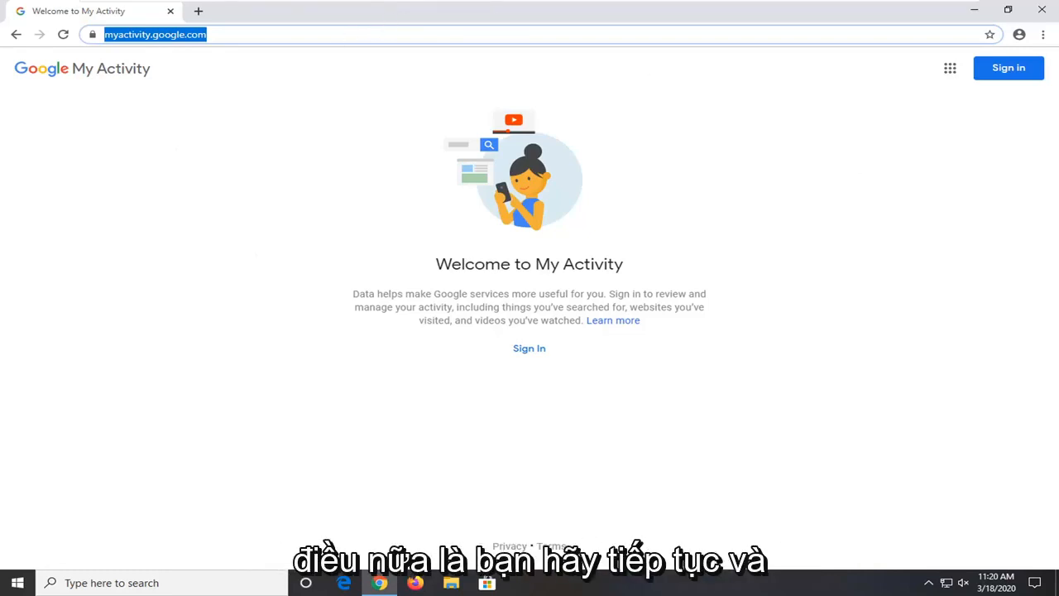
Go to ccleaner.com/recuva and start the free edition download
text(https://www.ccleaner.com/recuva)
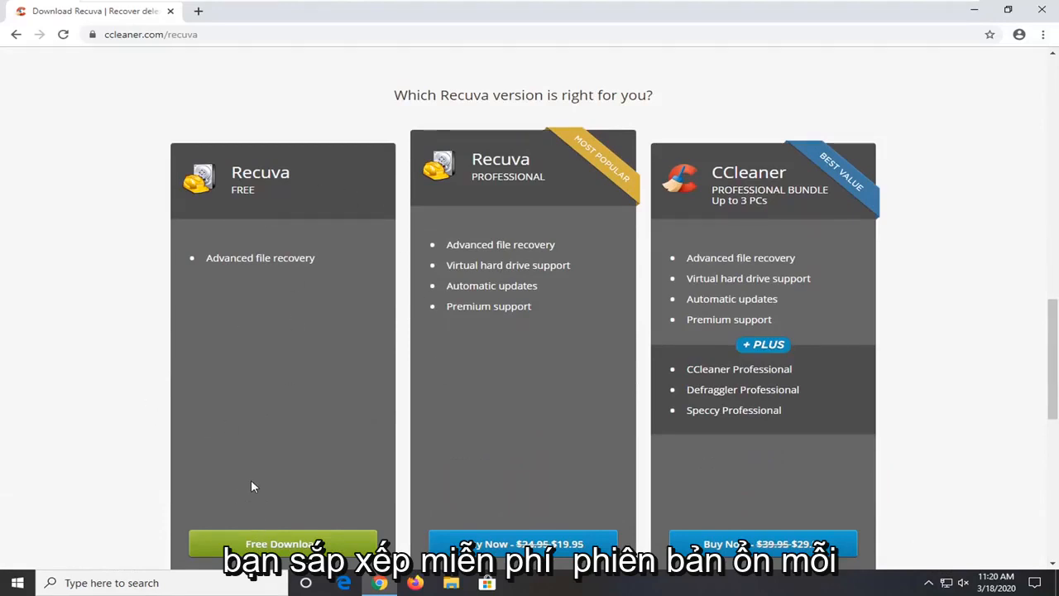
mouse_move(405, 469)
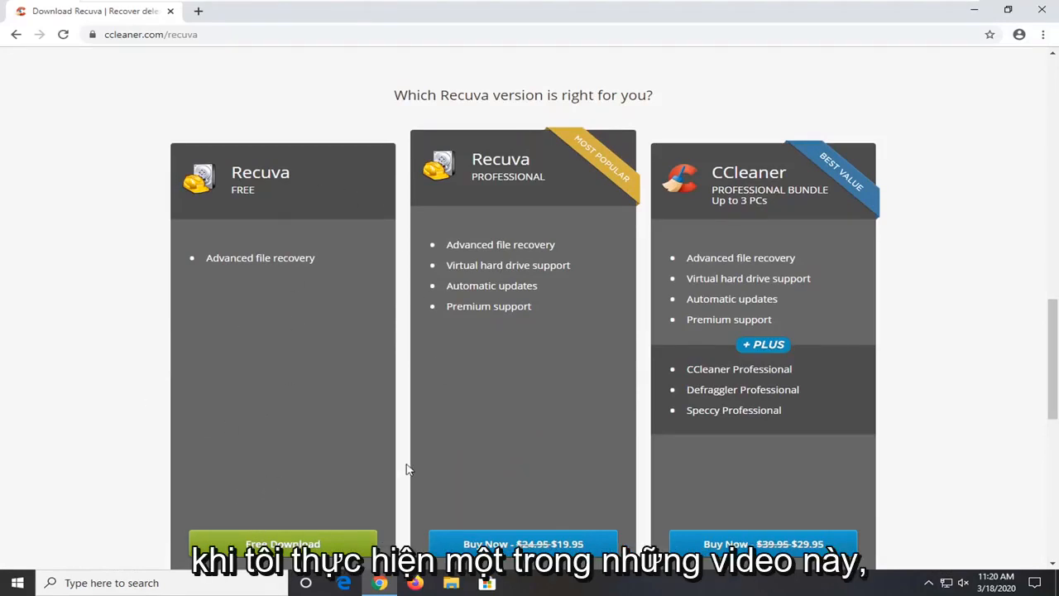
scroll(down, 3)
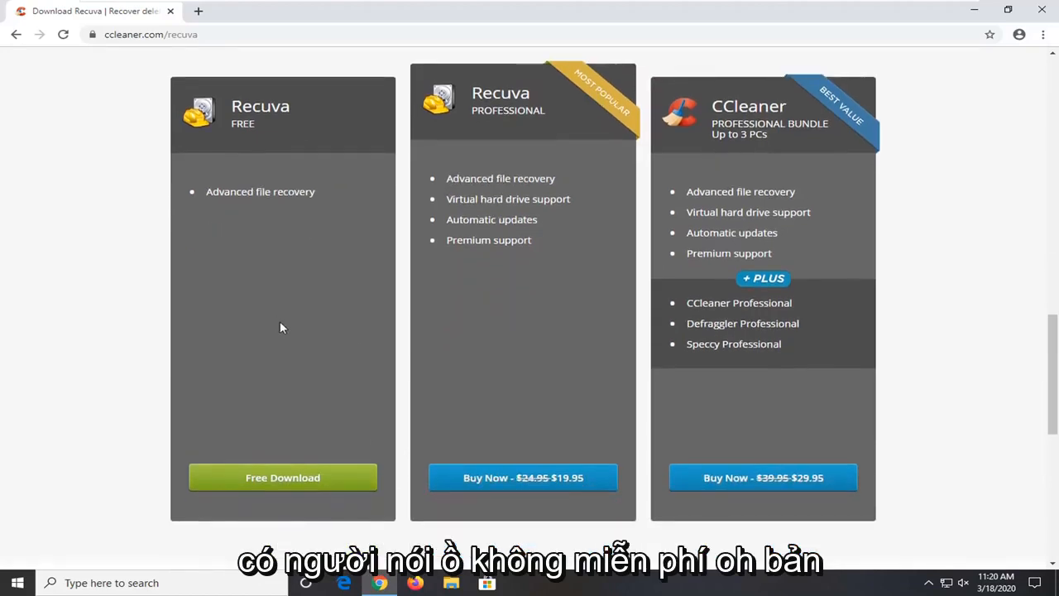
mouse_move(311, 325)
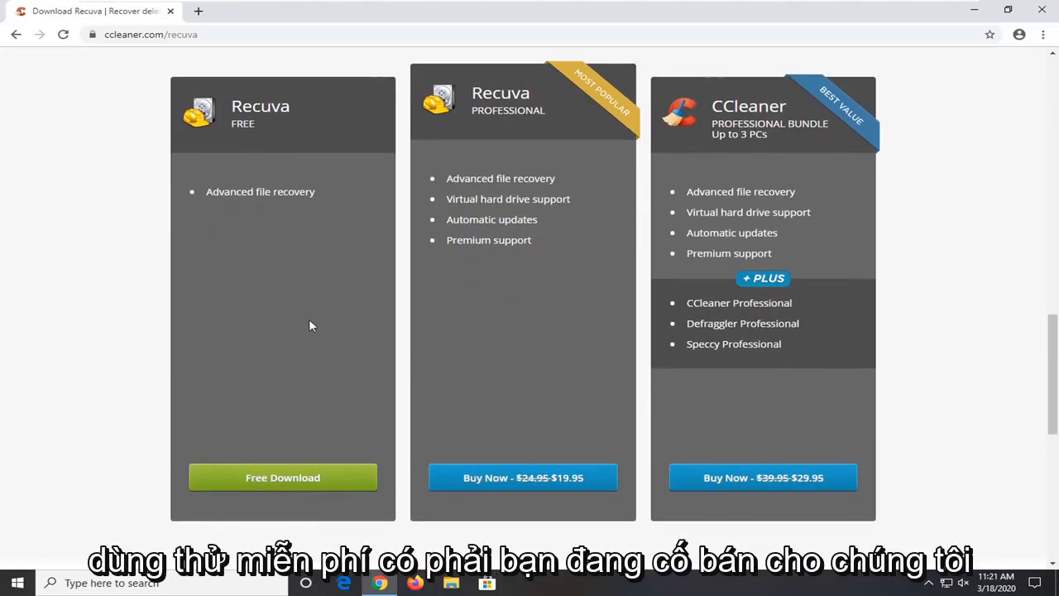
mouse_move(290, 261)
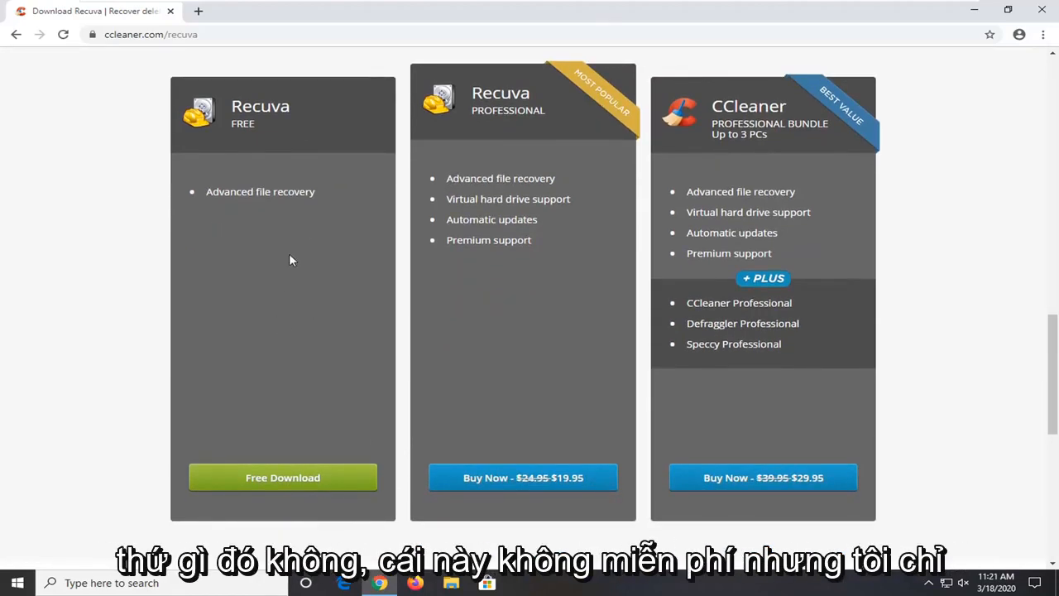
mouse_move(279, 250)
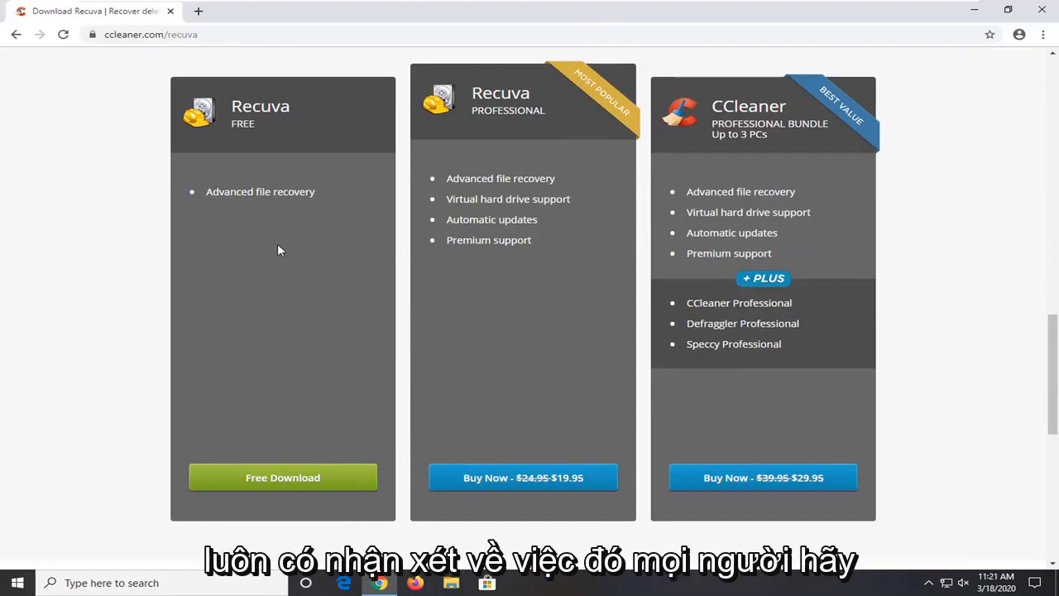
mouse_move(256, 292)
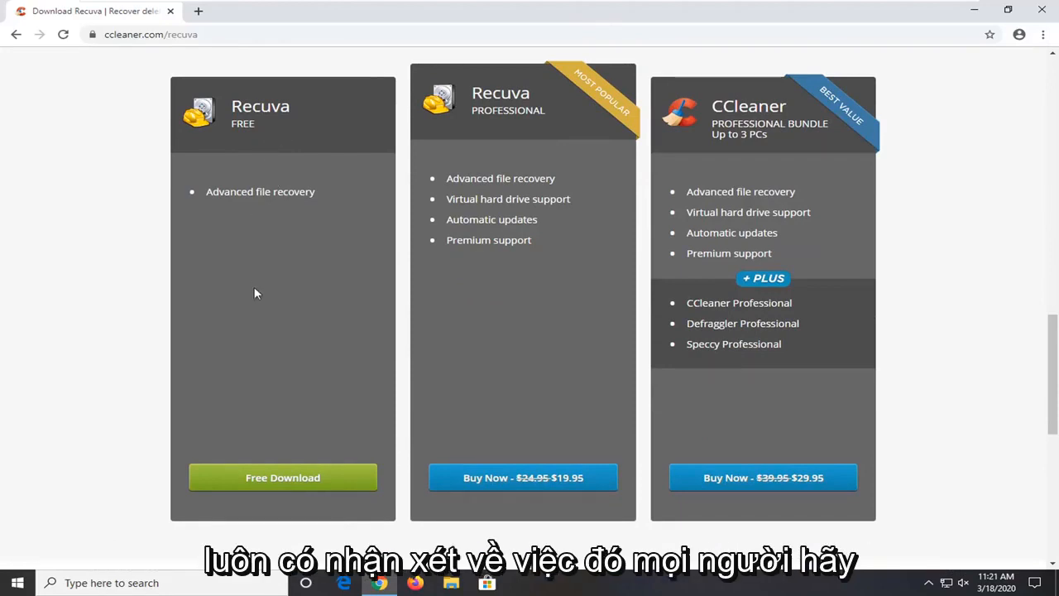
mouse_move(121, 405)
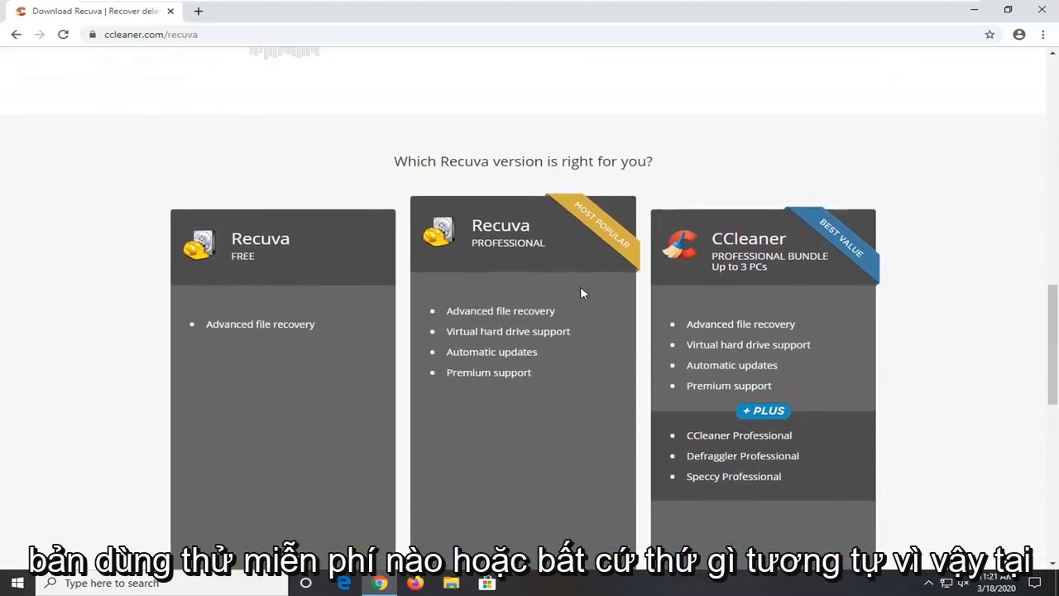
scroll(down, 3)
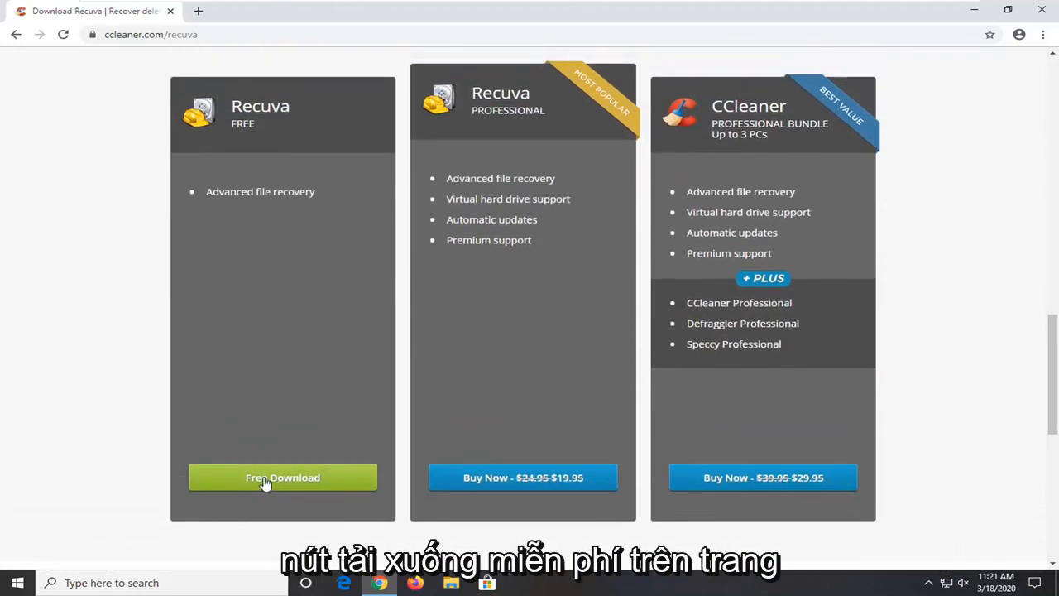
click(282, 477)
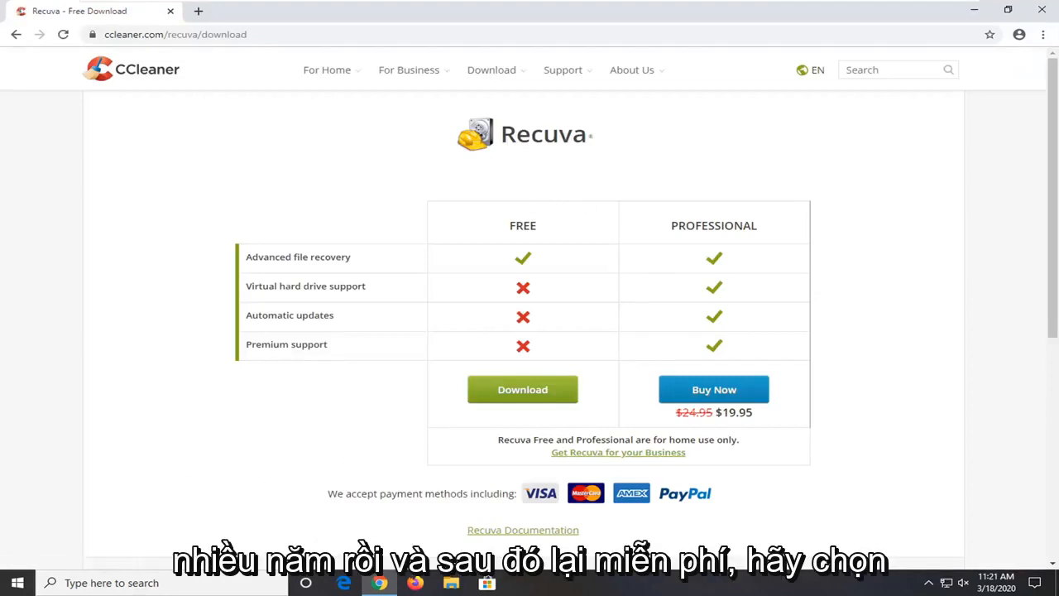
mouse_move(488, 401)
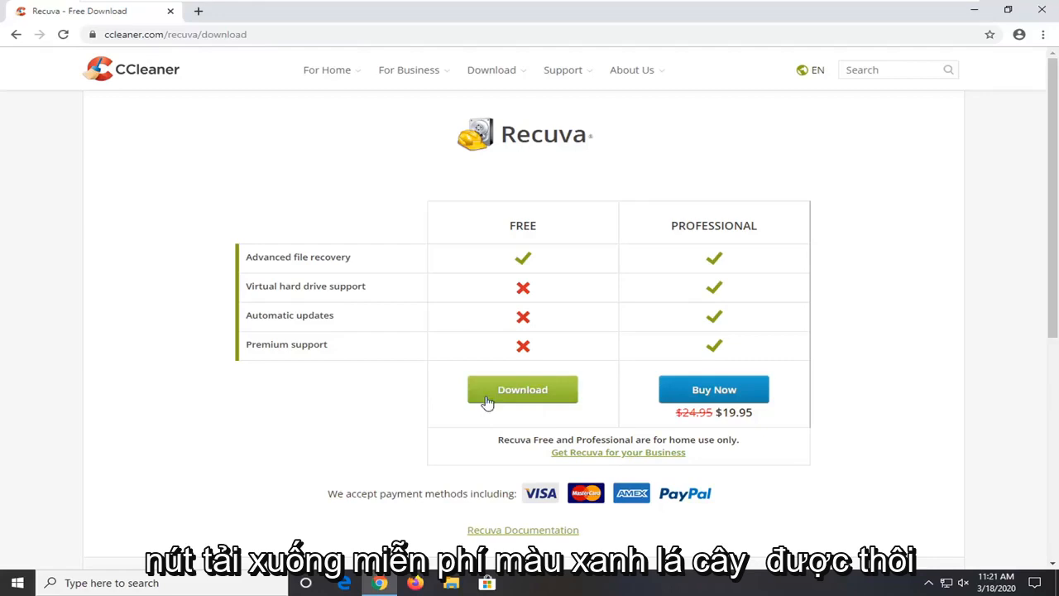
mouse_move(514, 234)
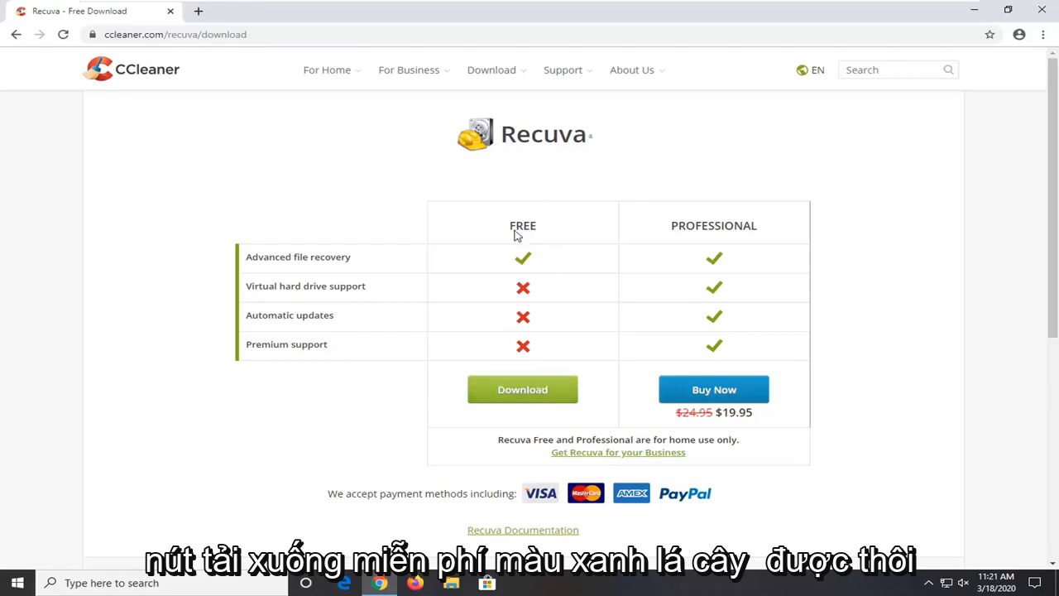
click(522, 388)
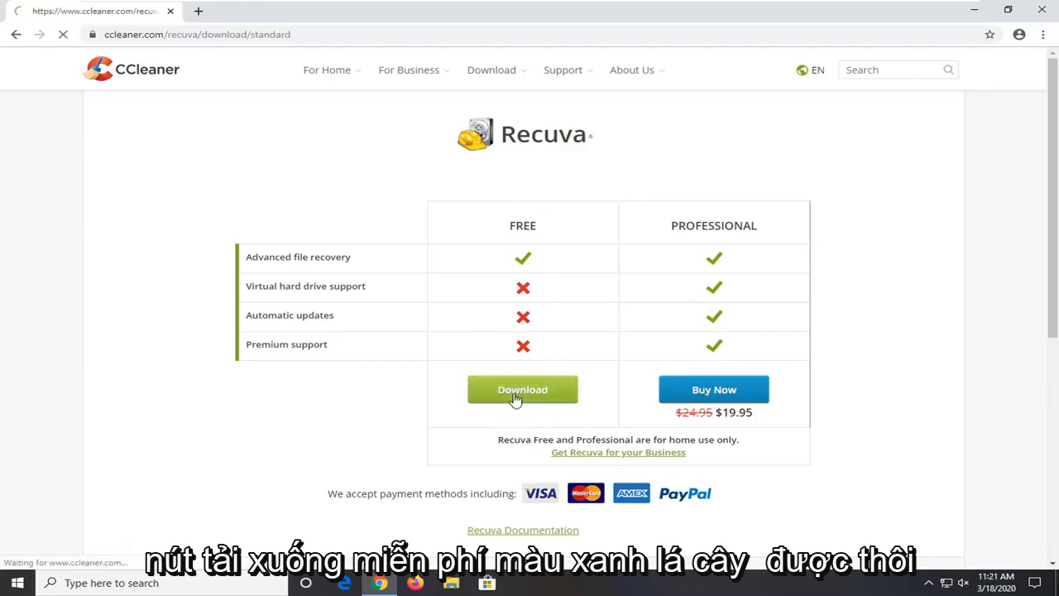
Run the downloaded Recuva setup, grant permission, and show the Customize install options
click(522, 390)
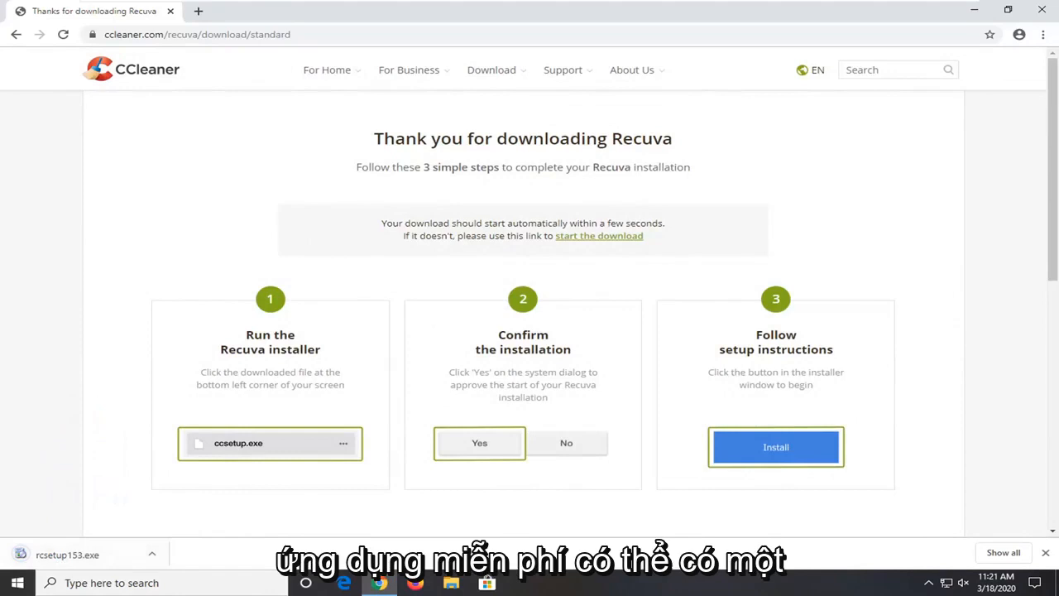
mouse_move(250, 526)
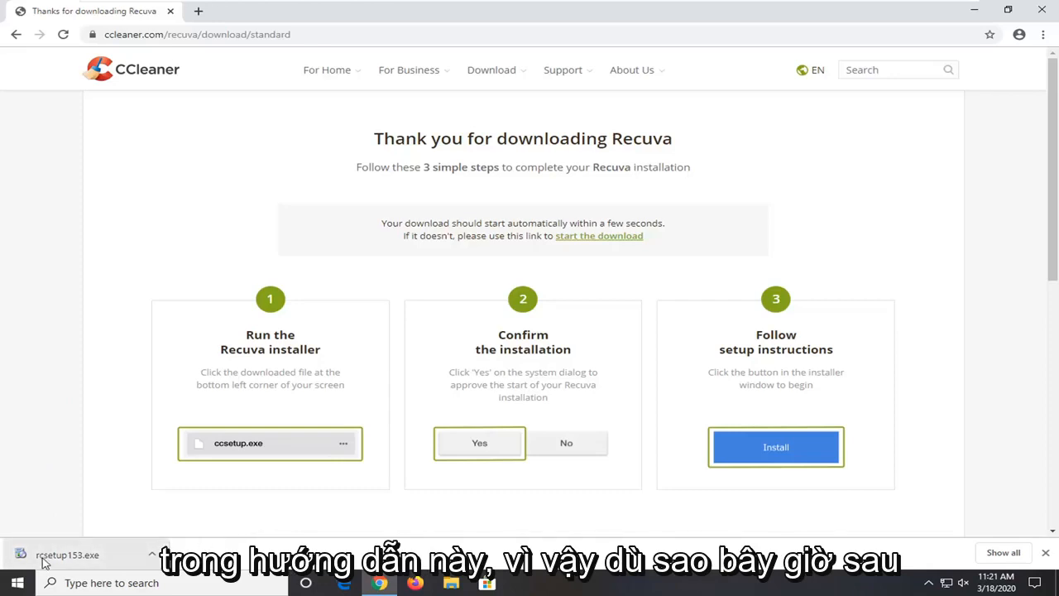
click(67, 554)
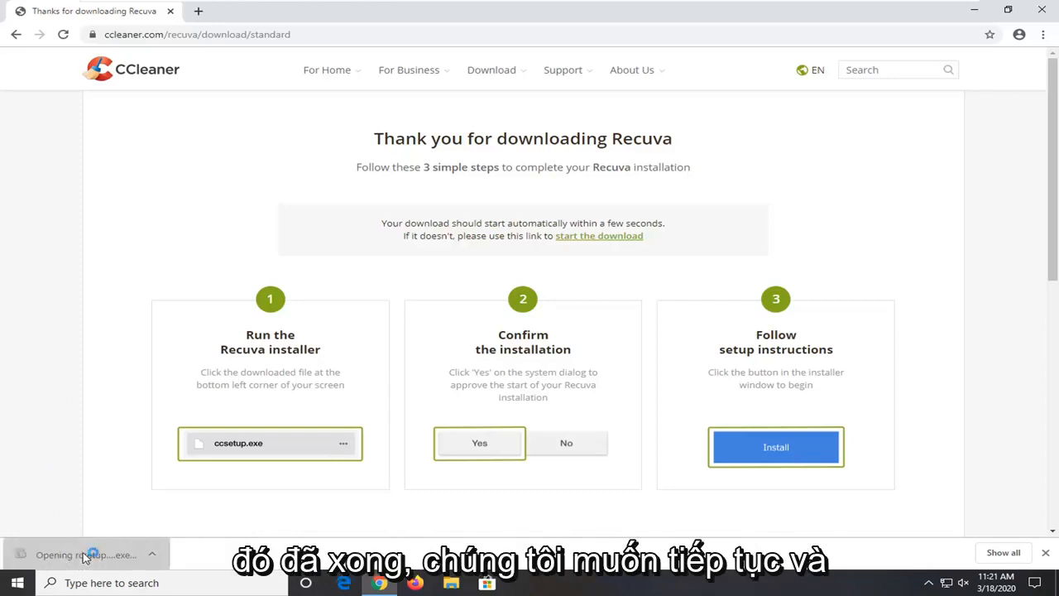
click(83, 554)
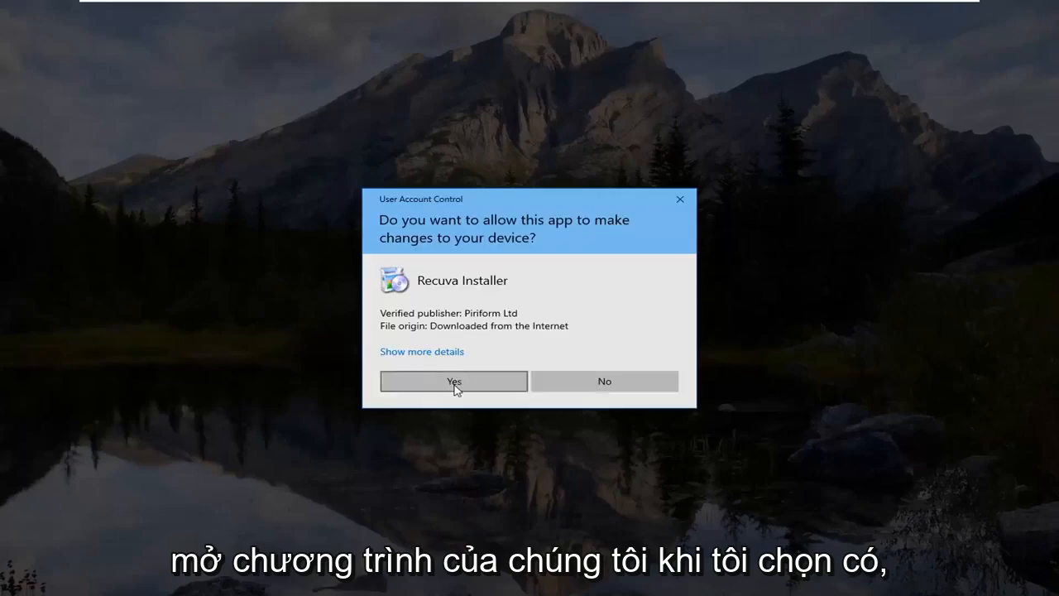
click(453, 381)
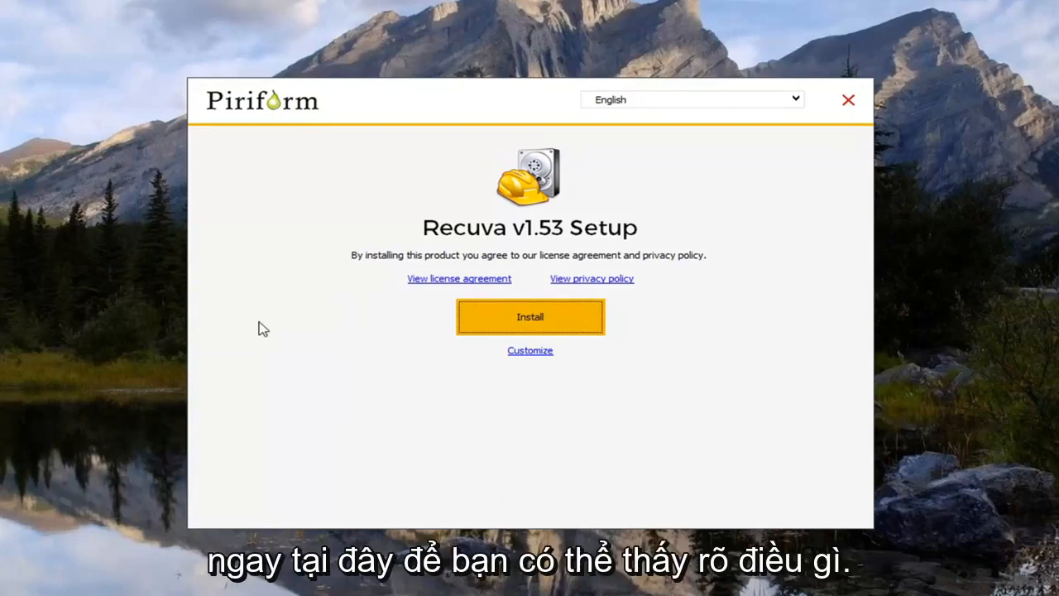
mouse_move(587, 362)
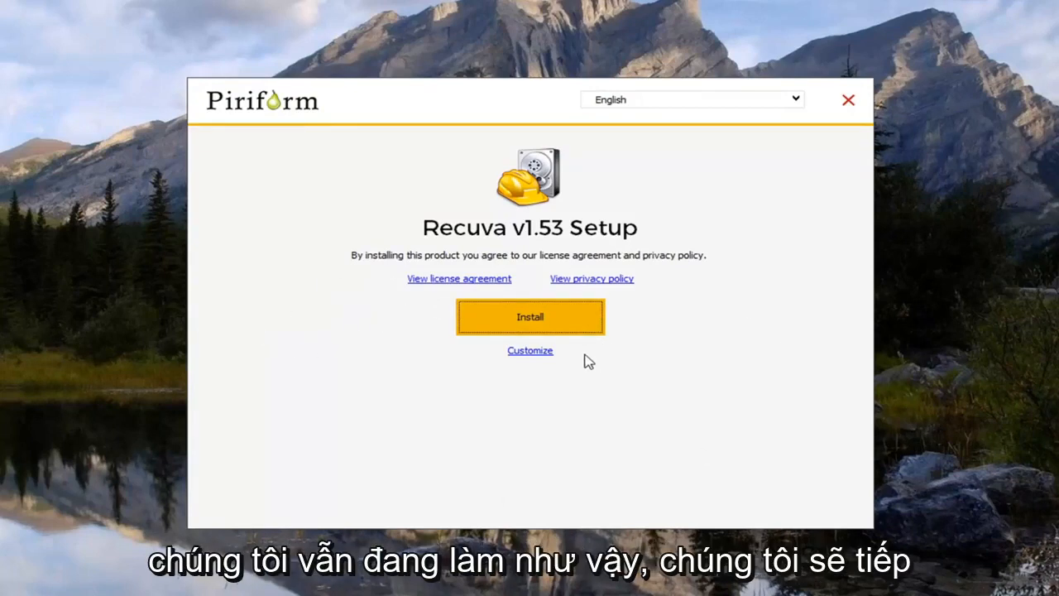
mouse_move(530, 321)
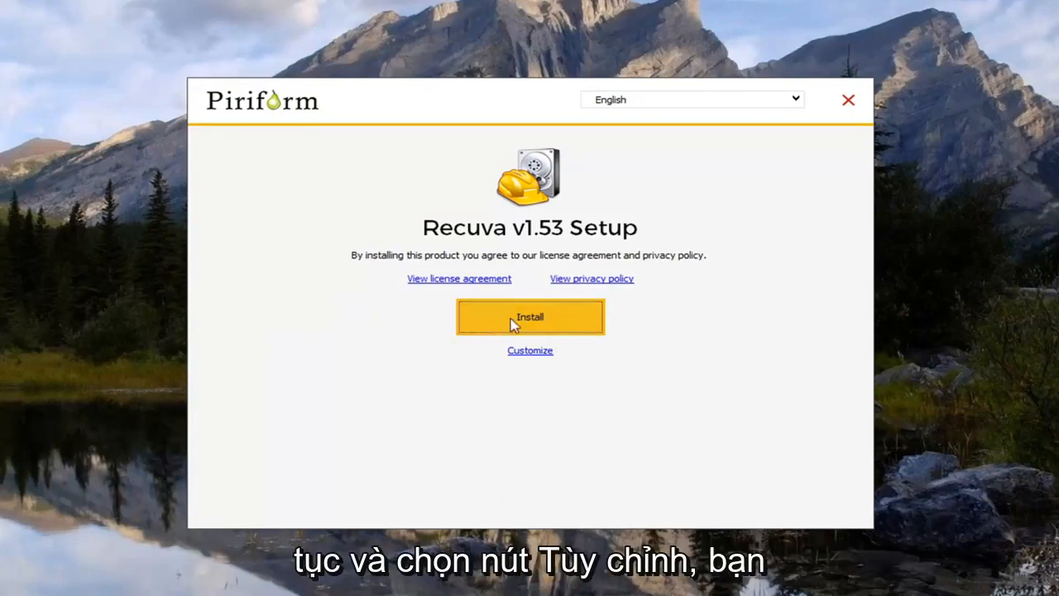
click(529, 350)
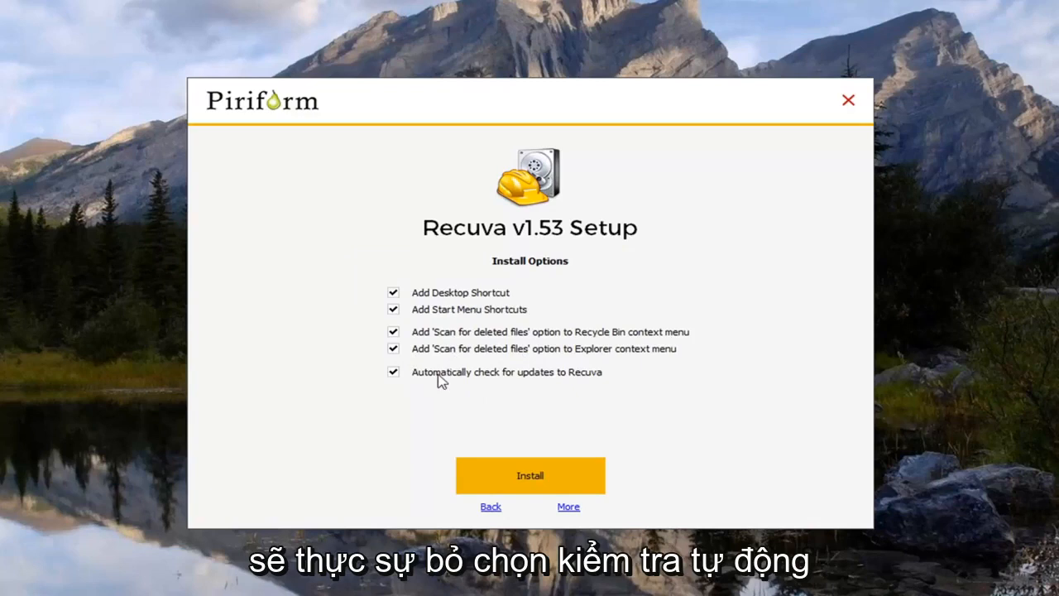
Untick update checks and Explorer scan, install, and untick View release notes
click(393, 372)
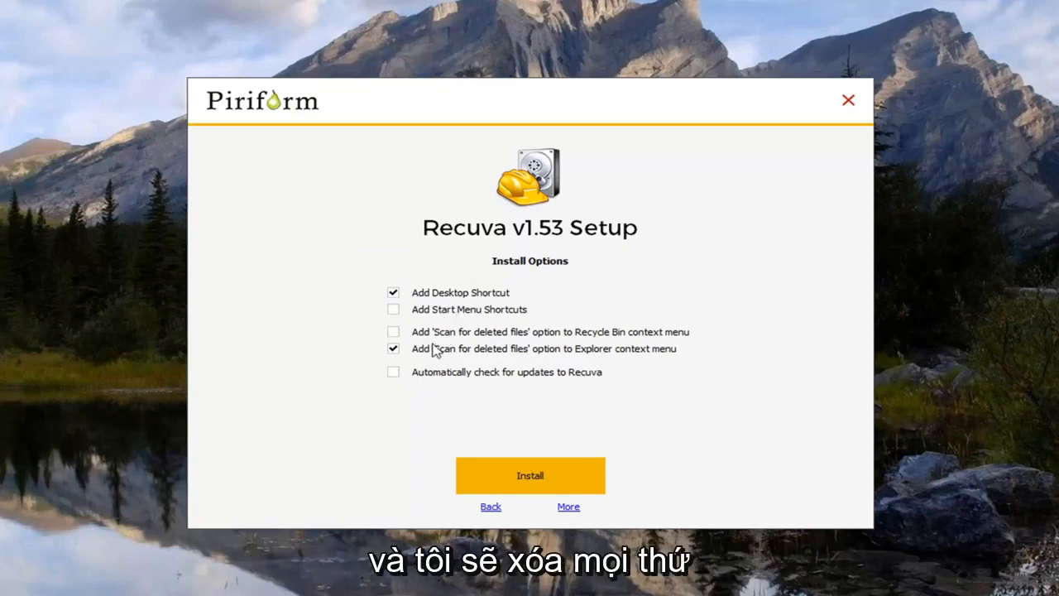
click(393, 347)
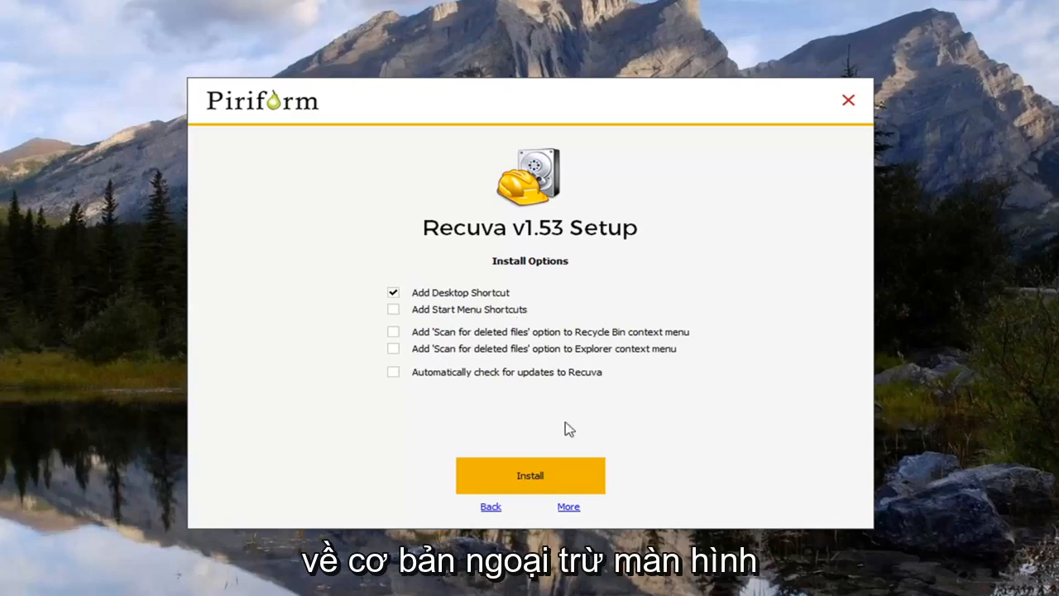
click(529, 475)
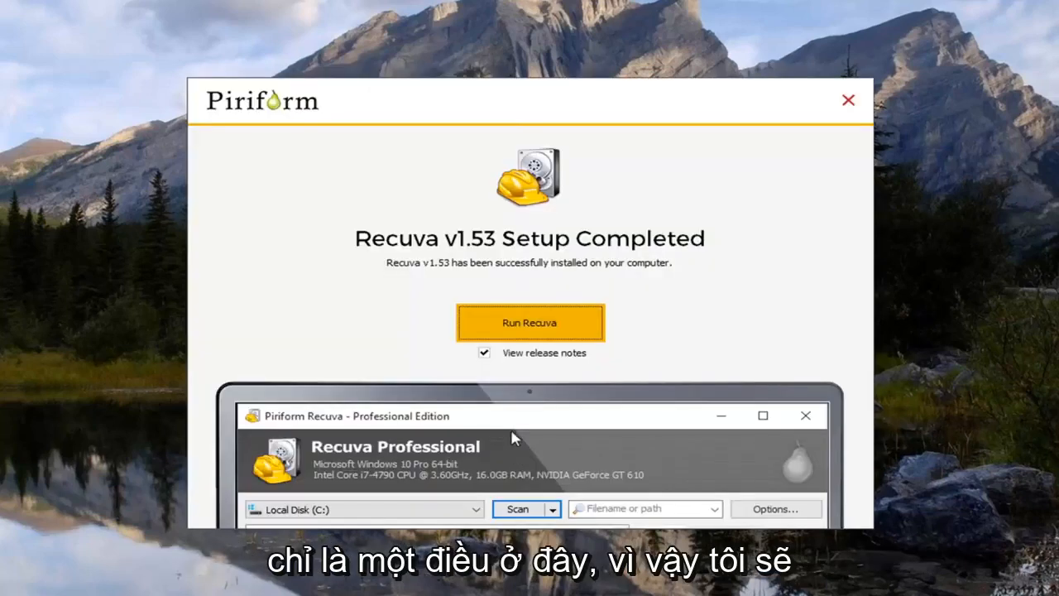
click(484, 352)
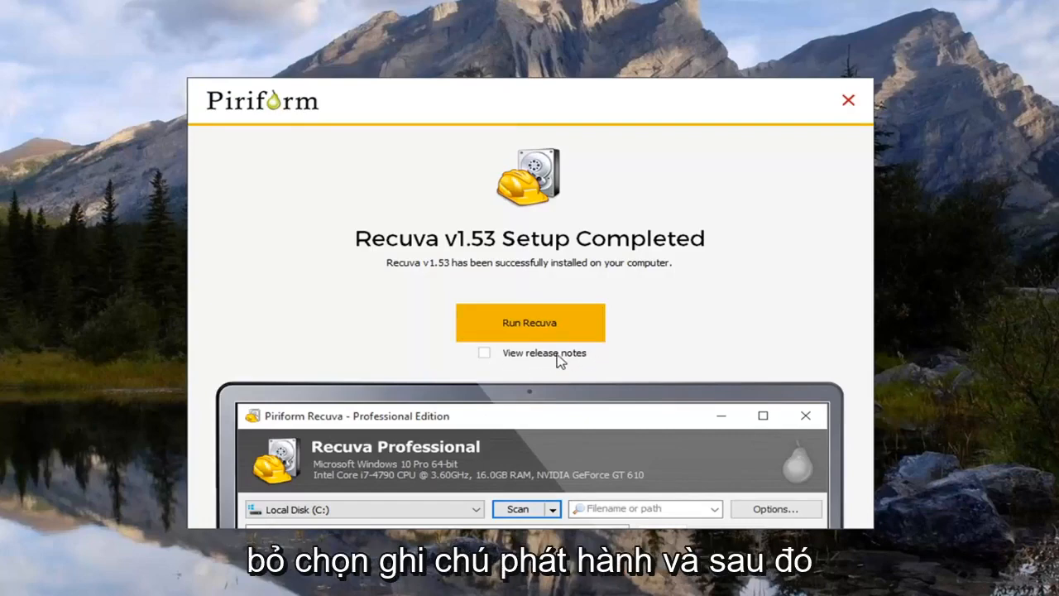
Run Recuva, keep All Files, choose 'In a specific location' and start browsing for it
click(530, 323)
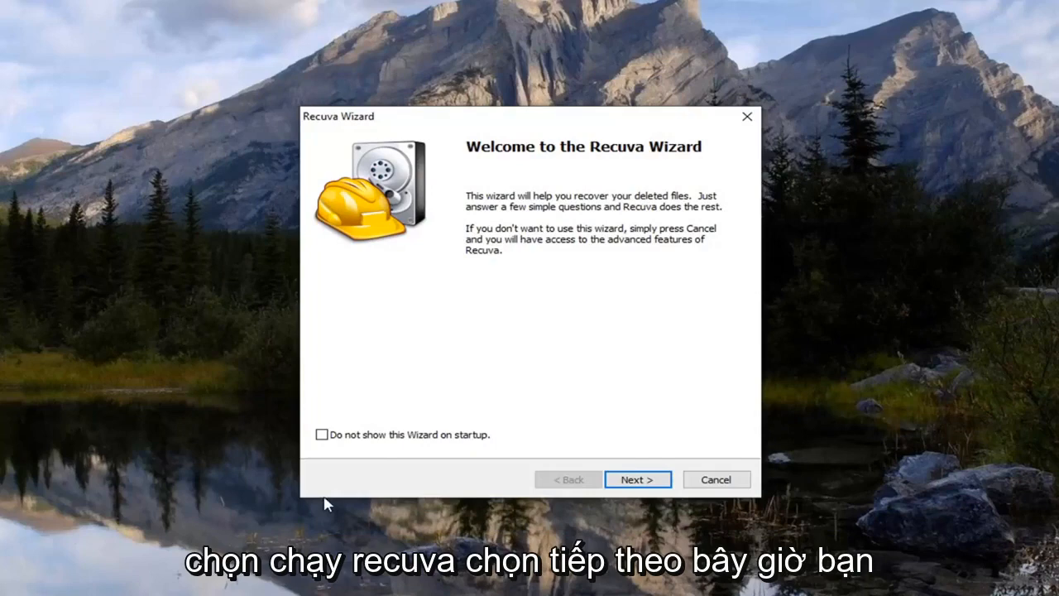
click(637, 479)
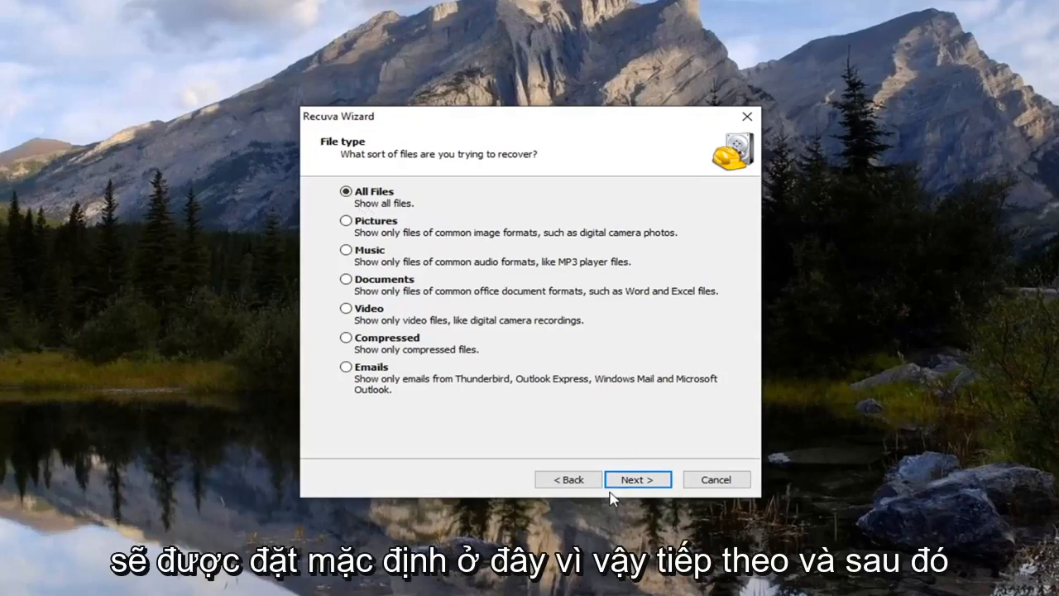
click(637, 478)
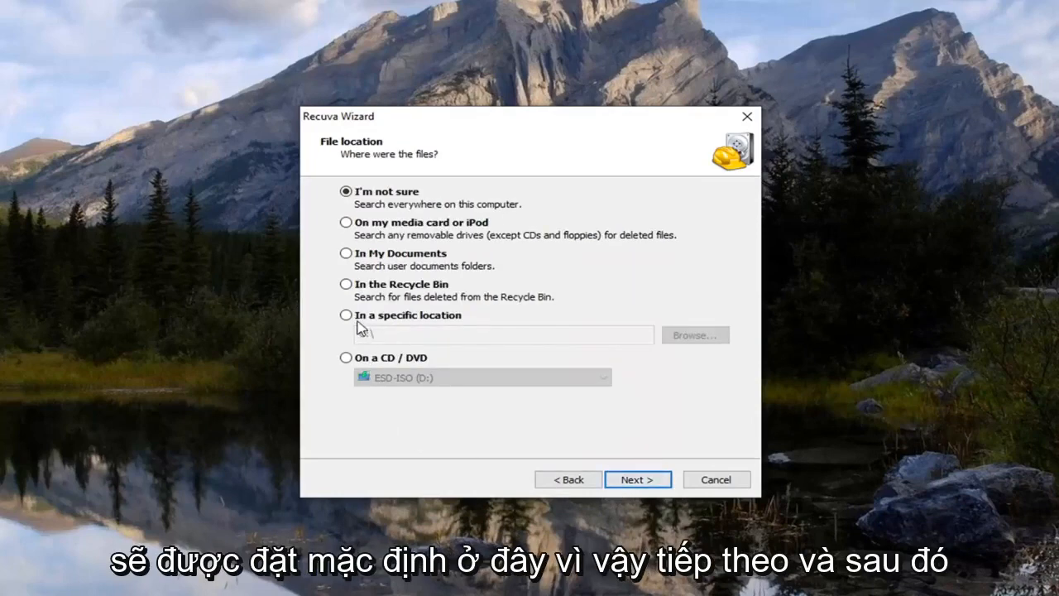
click(346, 314)
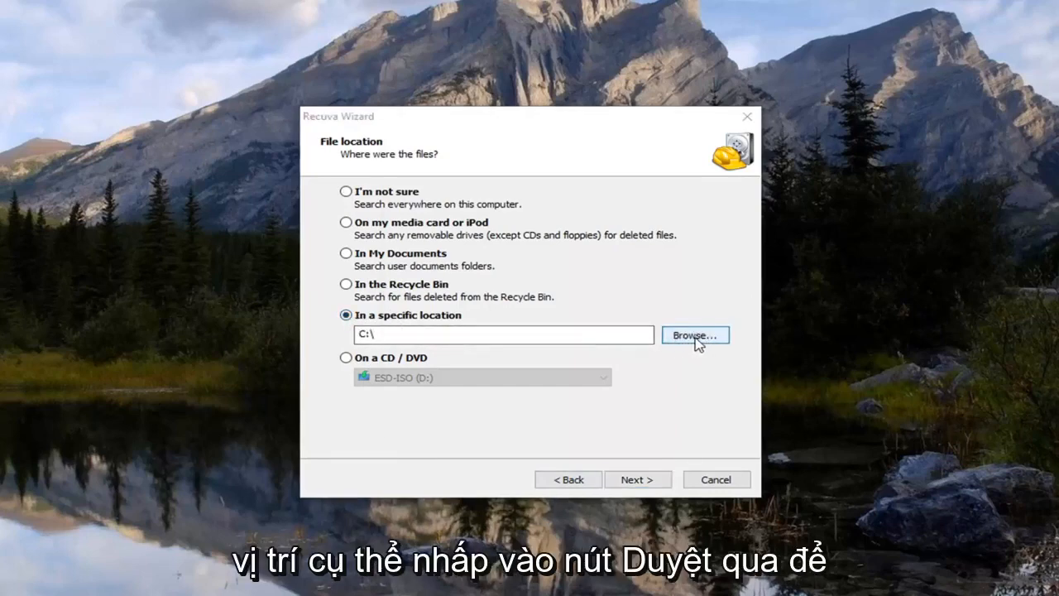
click(695, 335)
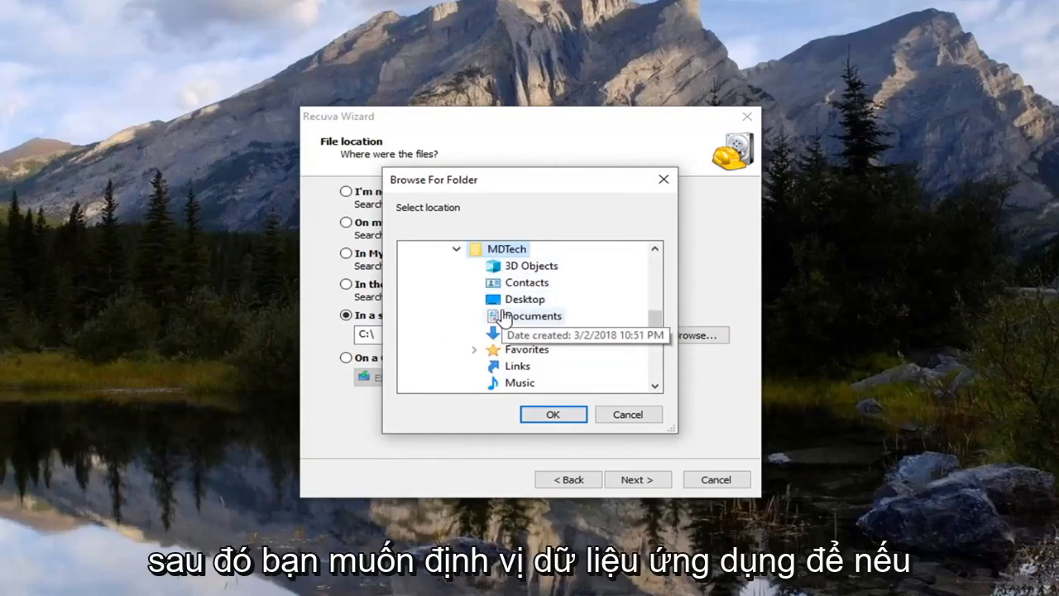
Scroll down the Browse For Folder tree of user folders
scroll(down, 3)
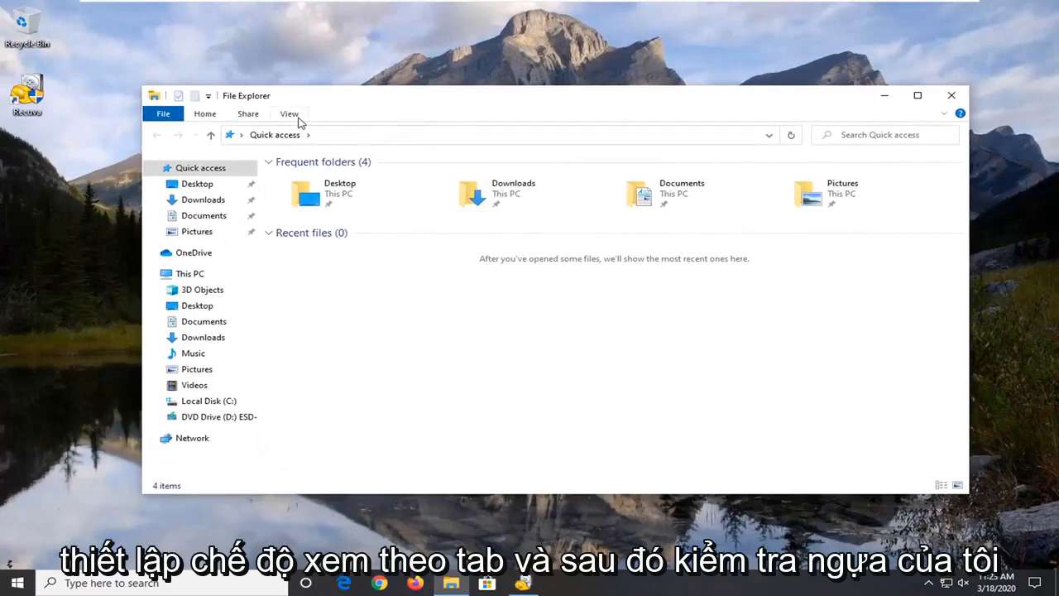
Show the View tab's folder display options in File Explorer
click(289, 113)
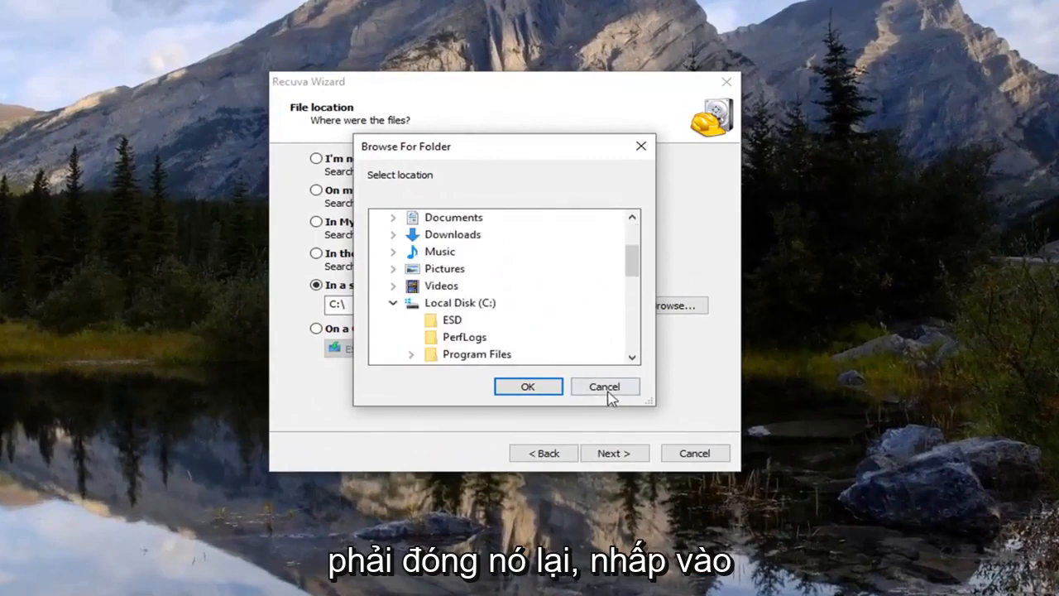
Reopen the picker and set the location to C:\Users\MDTech\AppData\Local\Google
click(604, 386)
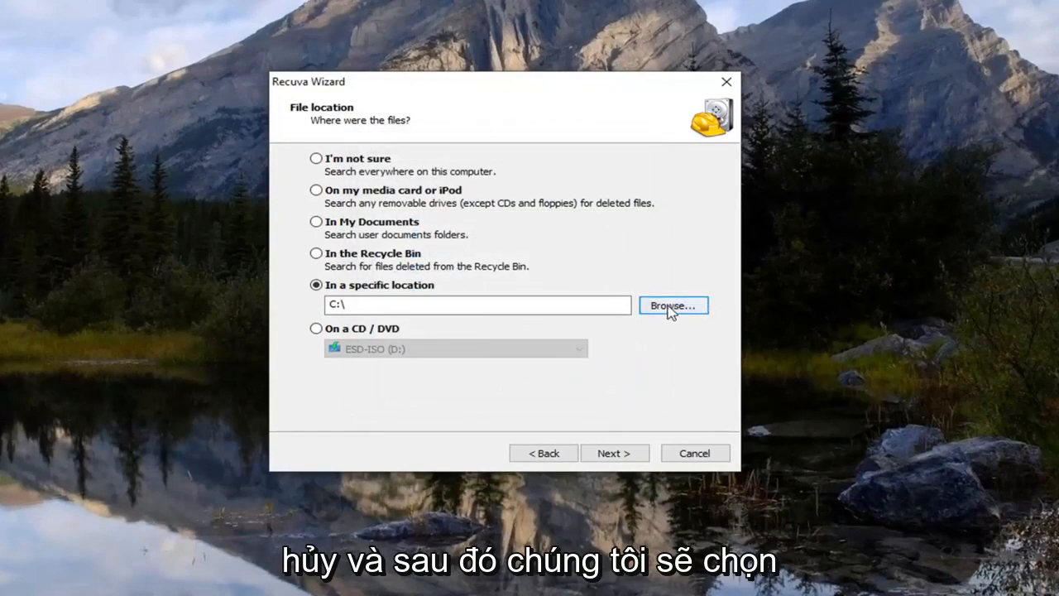
click(672, 305)
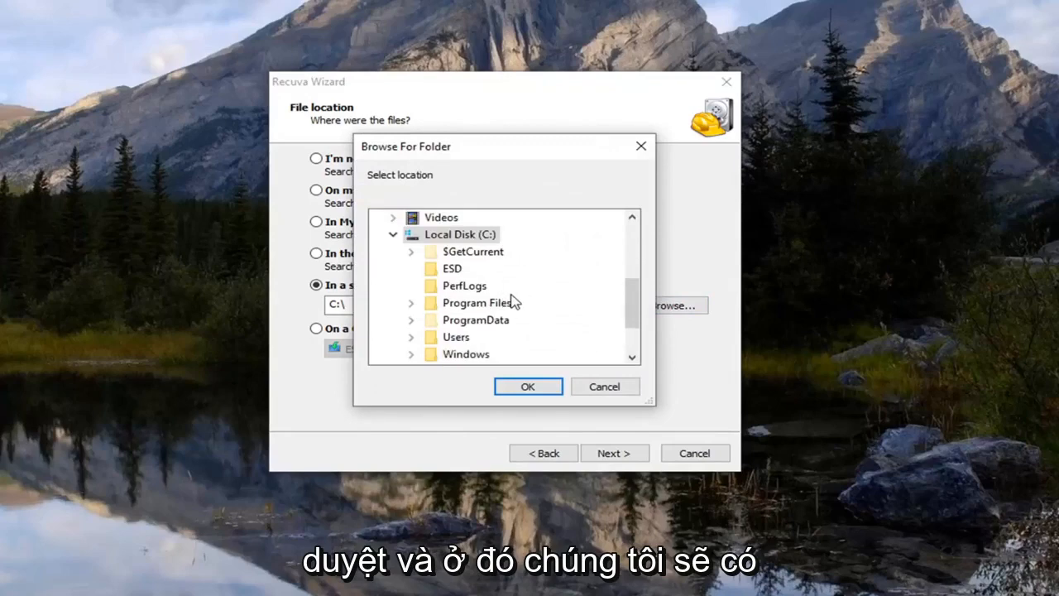
mouse_move(472, 277)
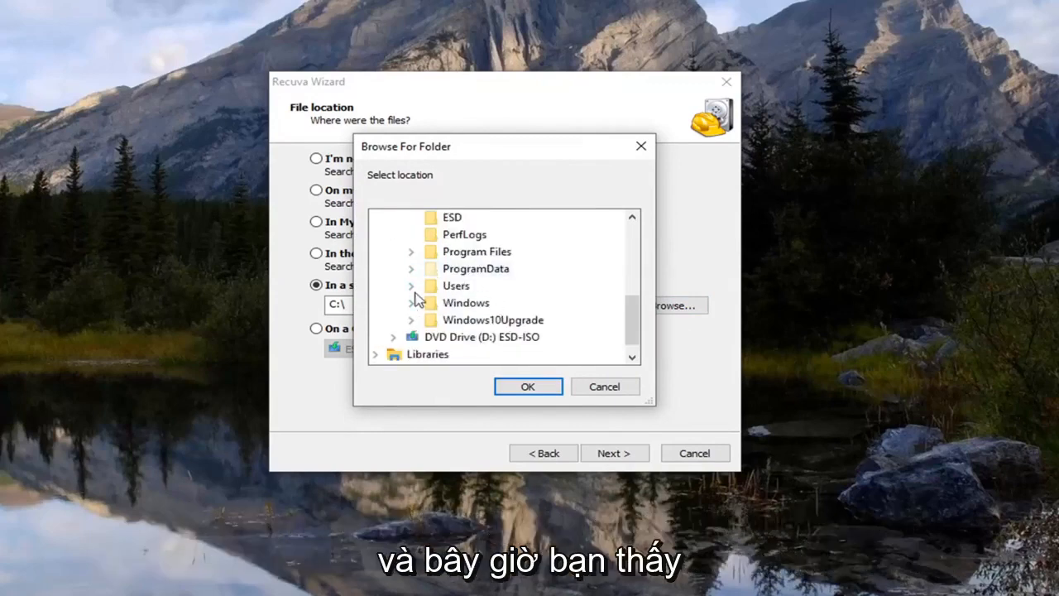
click(411, 286)
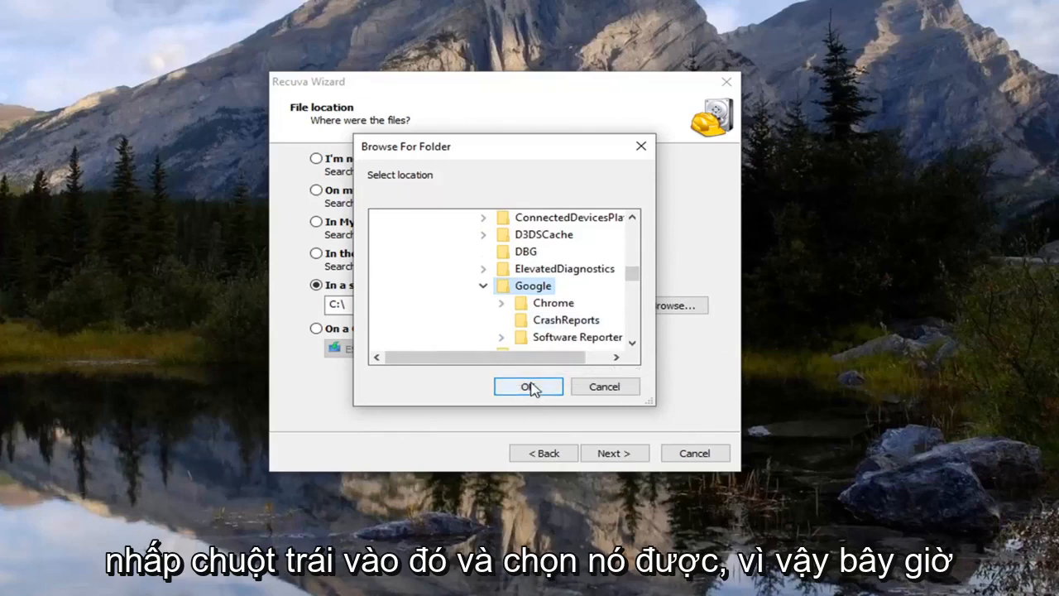
click(528, 386)
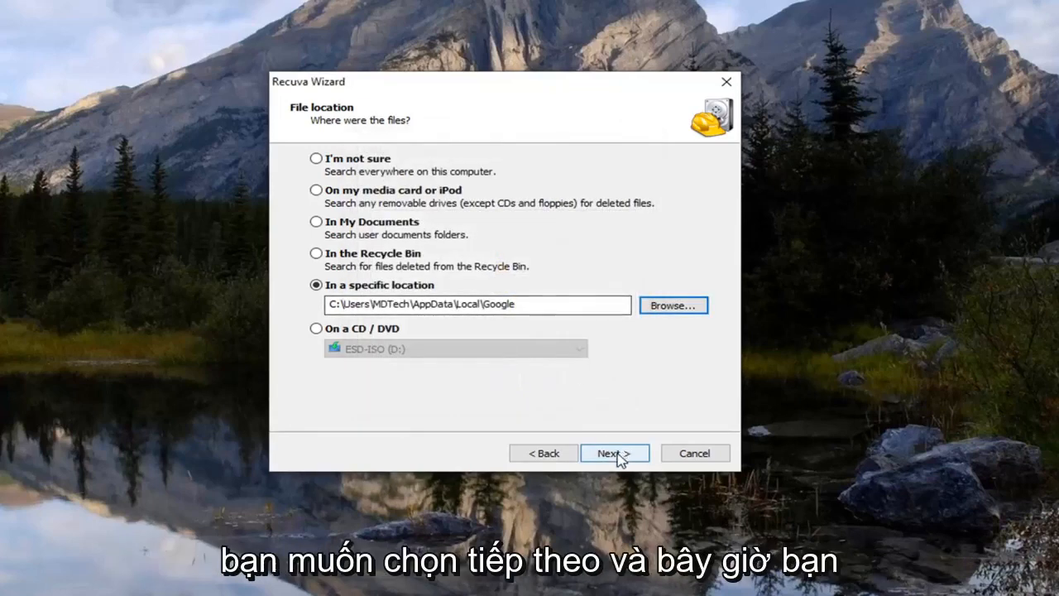
Run a standard (non-deep) scan of the Google folder, finding 59 deleted Chrome files
click(615, 453)
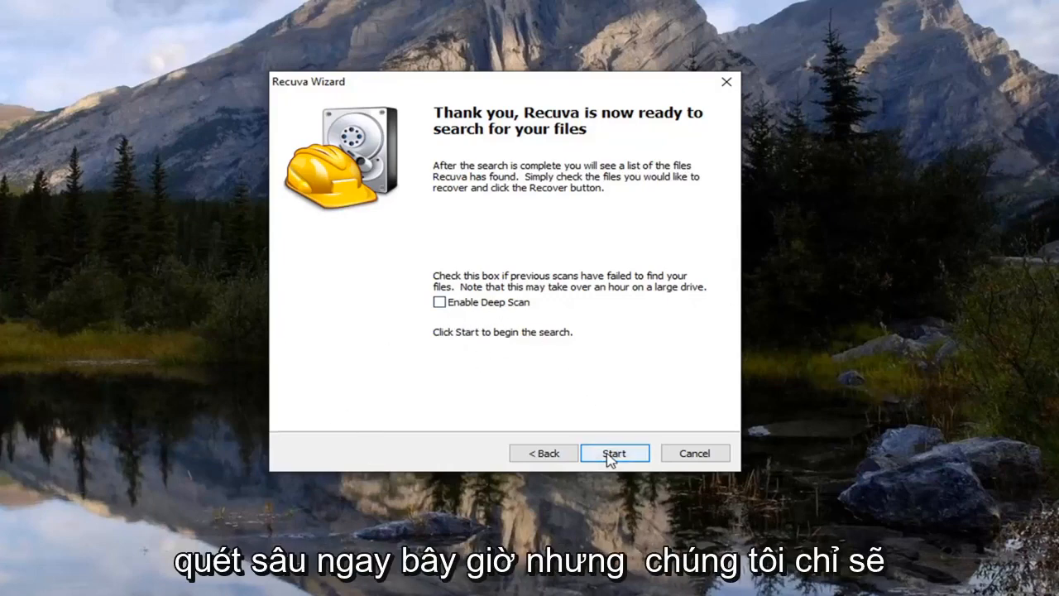
click(614, 452)
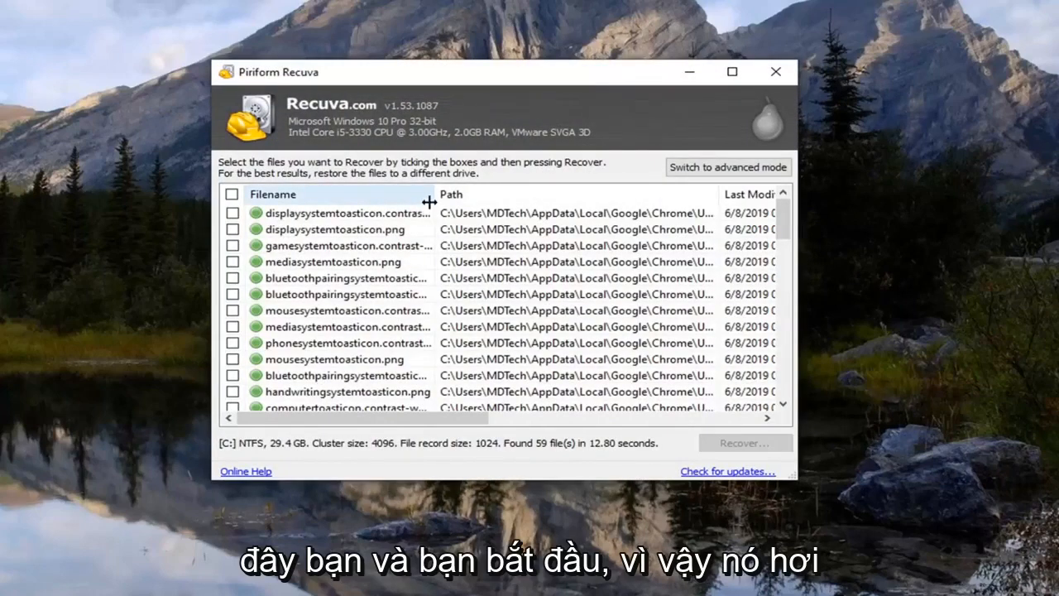
Widen the Filename column and scroll through the recovered Chrome files list
drag(429, 201, 581, 202)
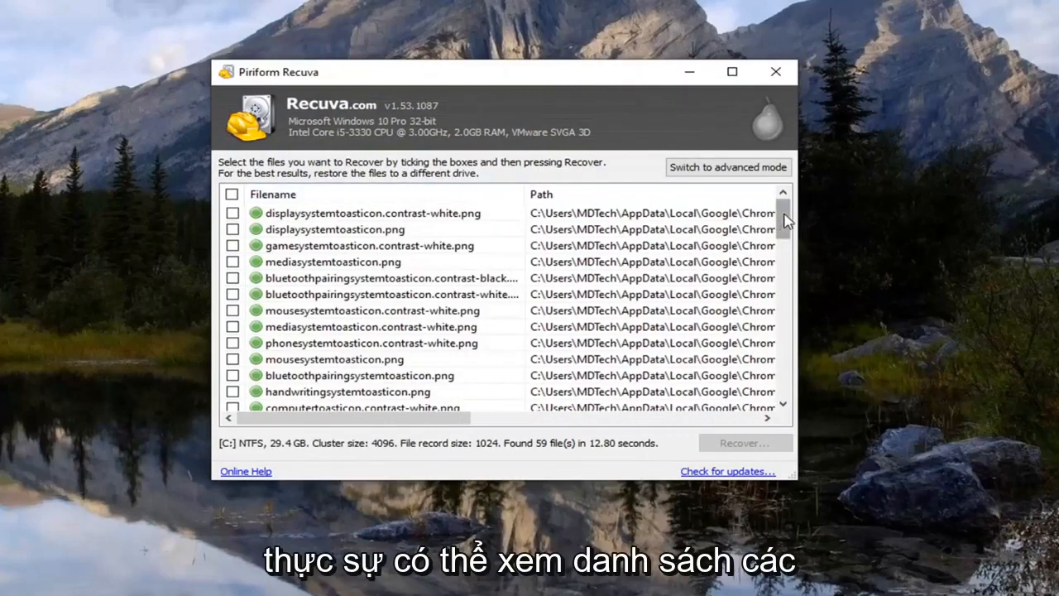
scroll(down, 3)
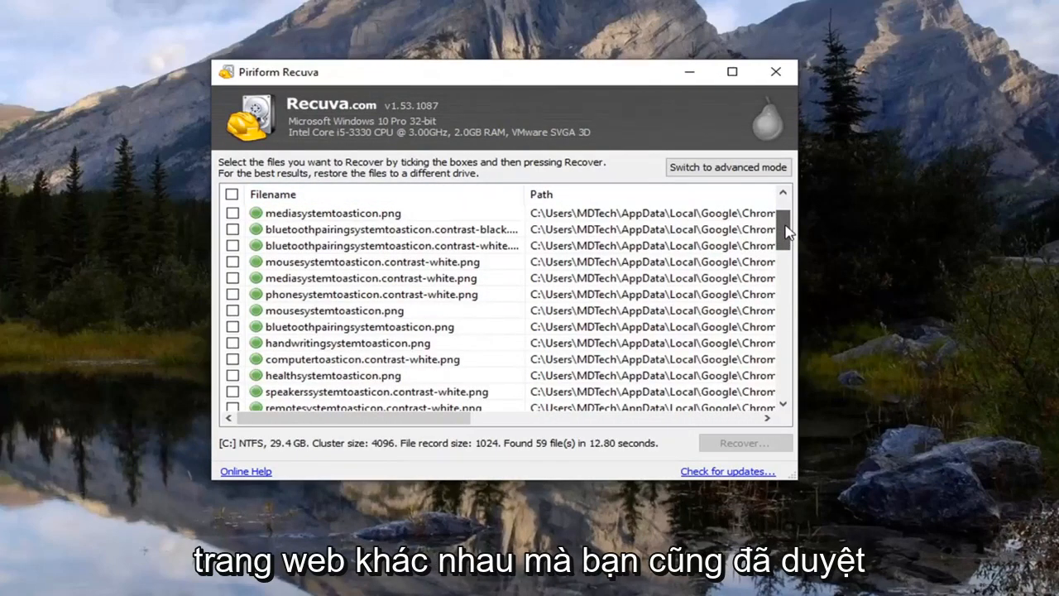
scroll(down, 3)
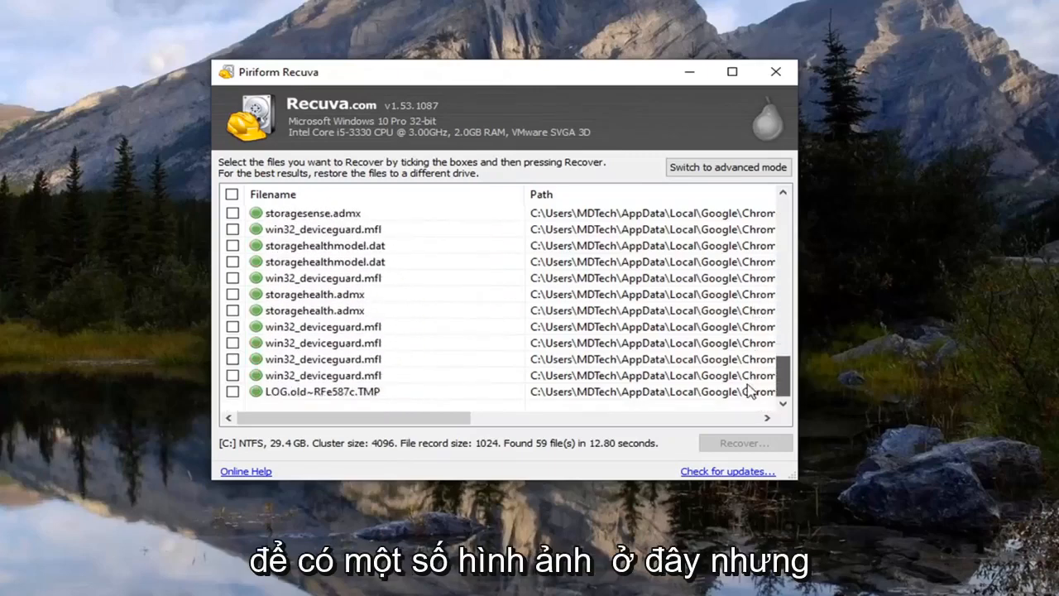
scroll(down, 3)
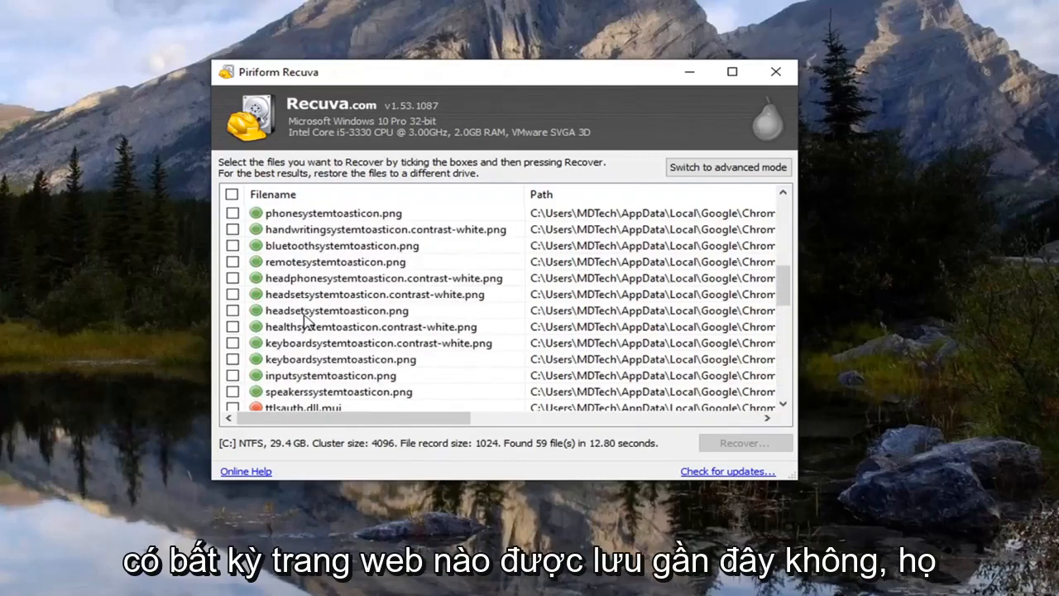
scroll(down, 3)
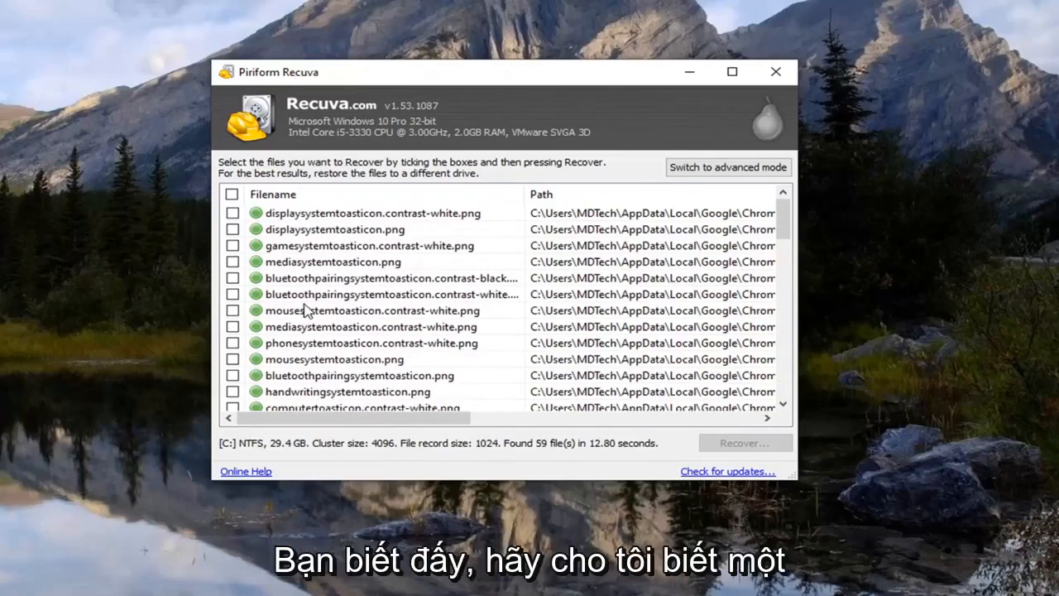
scroll(down, 3)
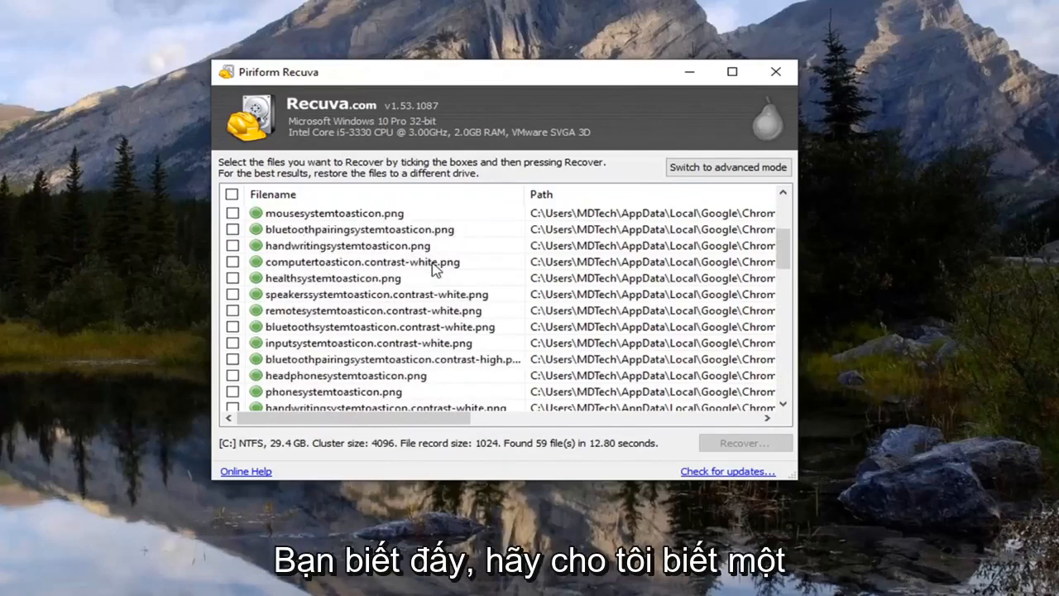
scroll(down, 3)
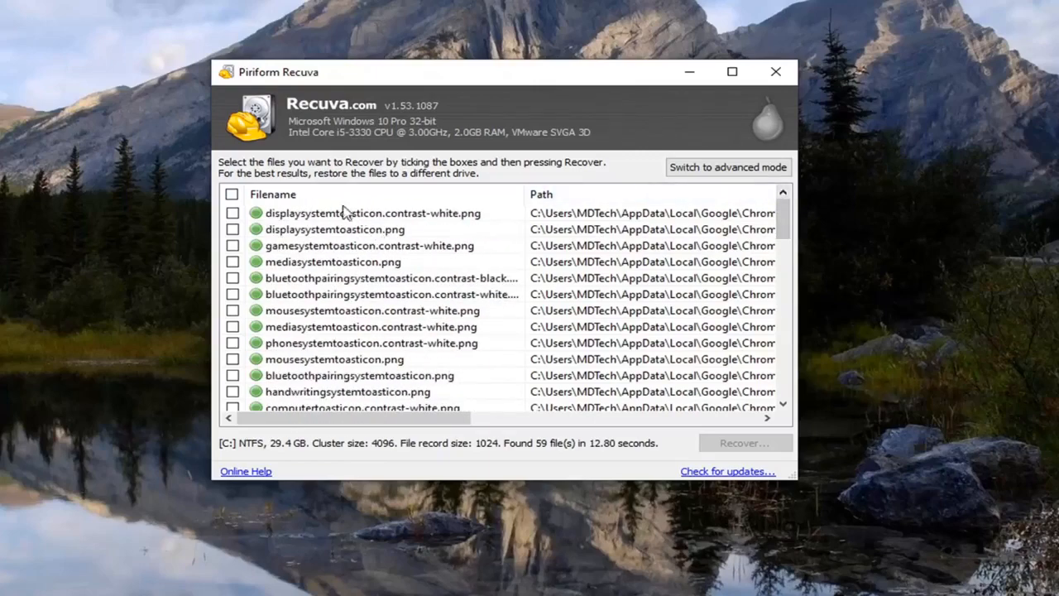
mouse_move(321, 329)
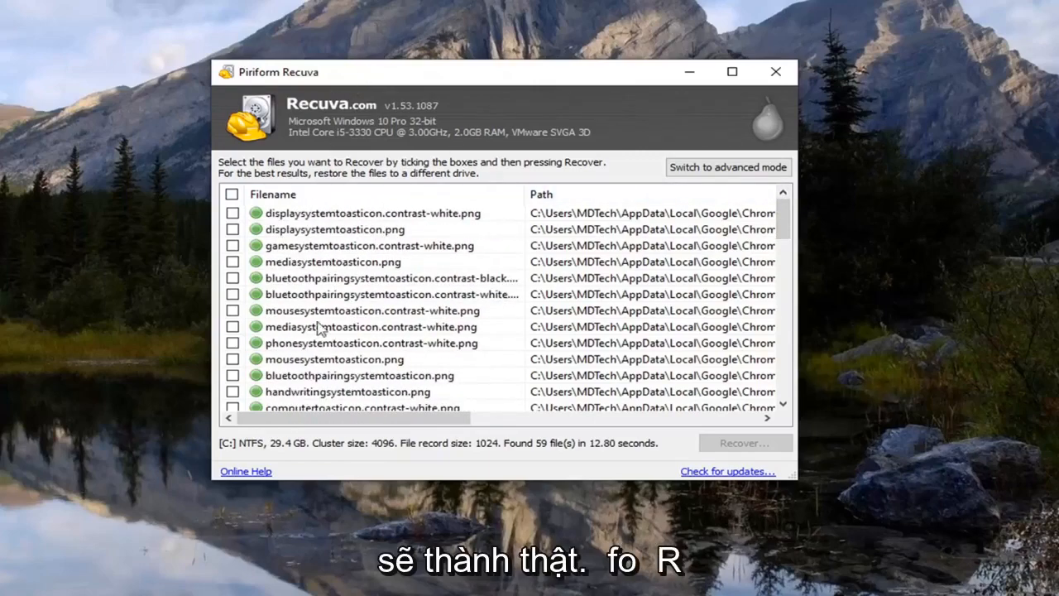
Close Recuva, returning to the Windows desktop
click(775, 71)
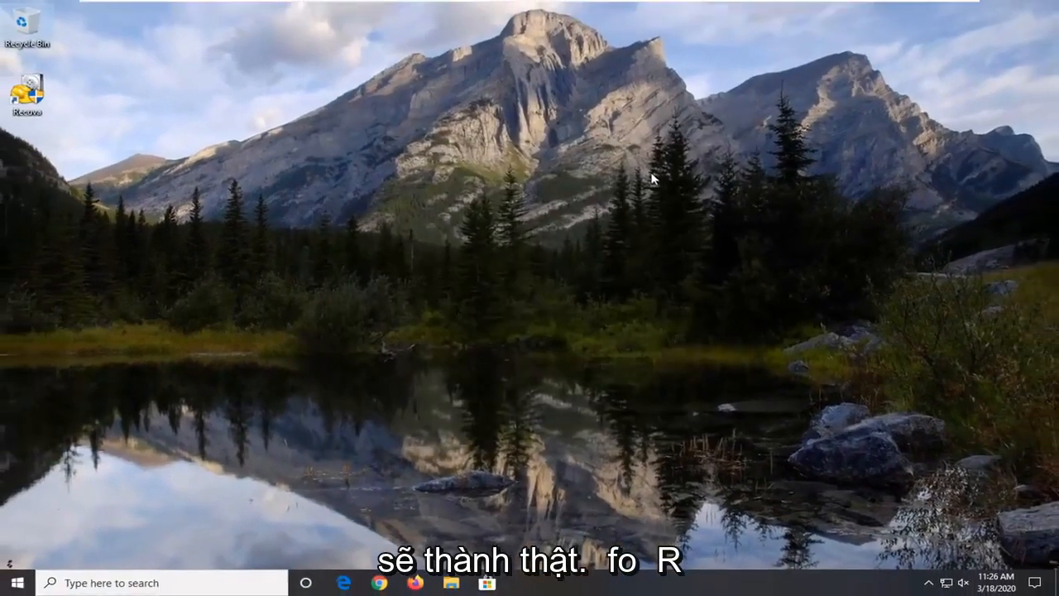